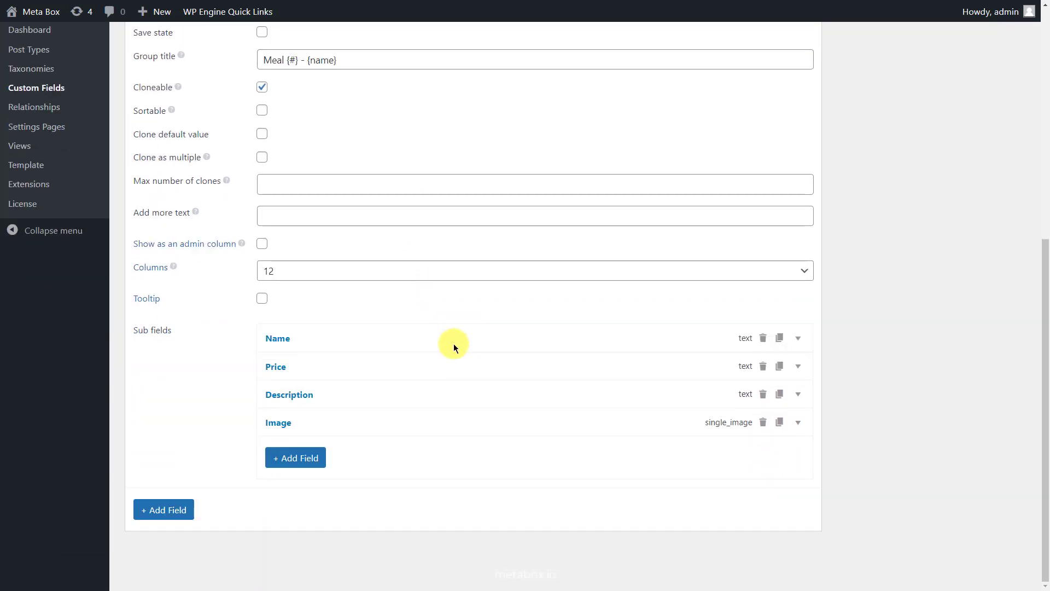
{"action": "mouse_move", "coordinate": [454, 344]}
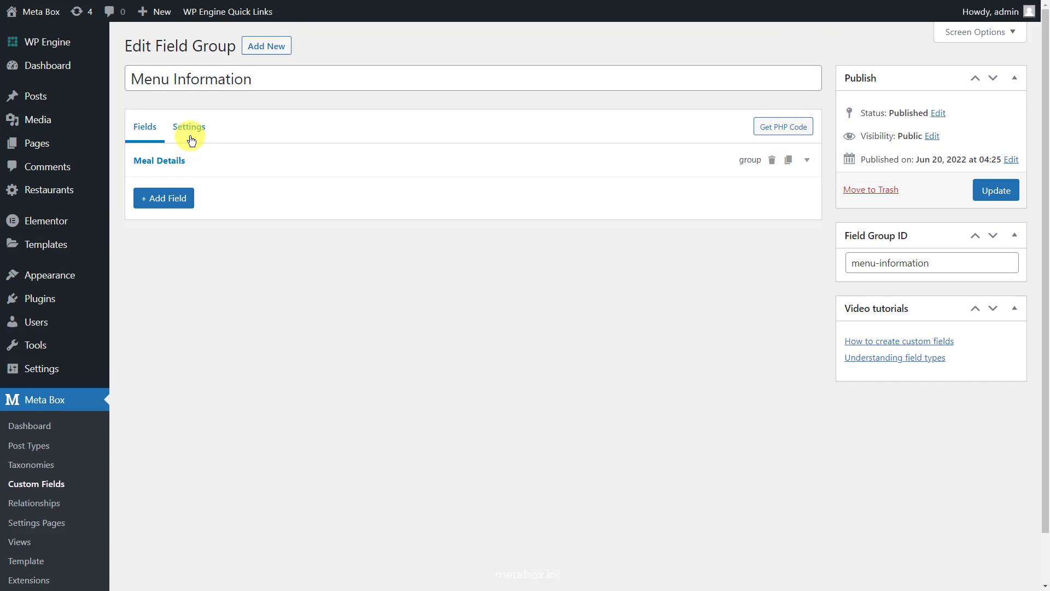
Show the Menu Information field group's Settings, with Location set to Post type: Restaurant
{"action": "left_click", "coordinate": [189, 126]}
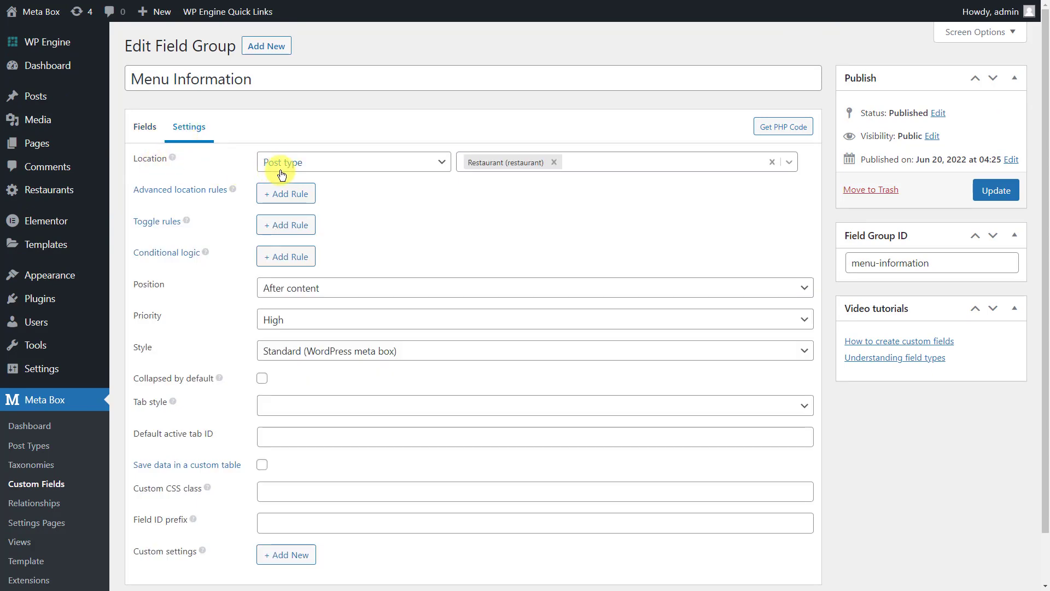
{"action": "mouse_move", "coordinate": [511, 172]}
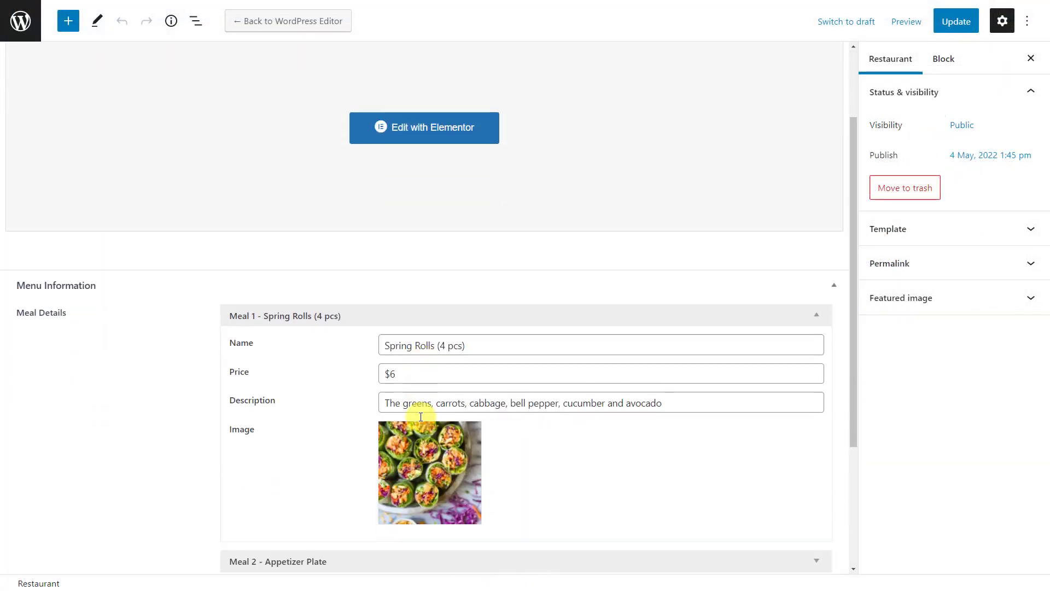
Add a blank seventh meal entry, check Elementor Integrator under Extensions, and open the Meta Box Dashboard
{"action": "scroll", "scroll_direction": "down", "scroll_amount": 3}
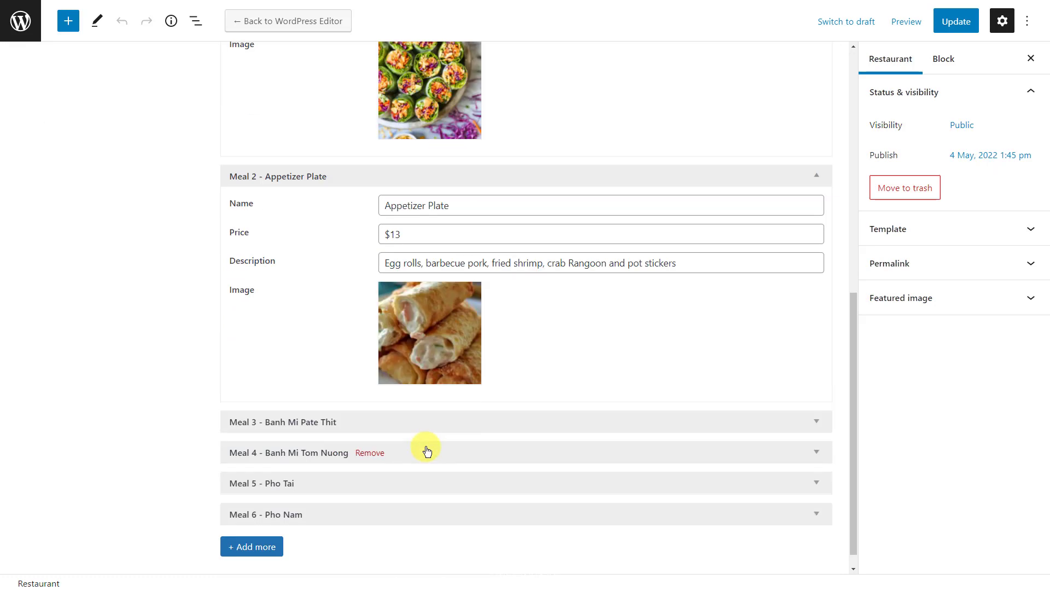
{"action": "left_click", "coordinate": [252, 546]}
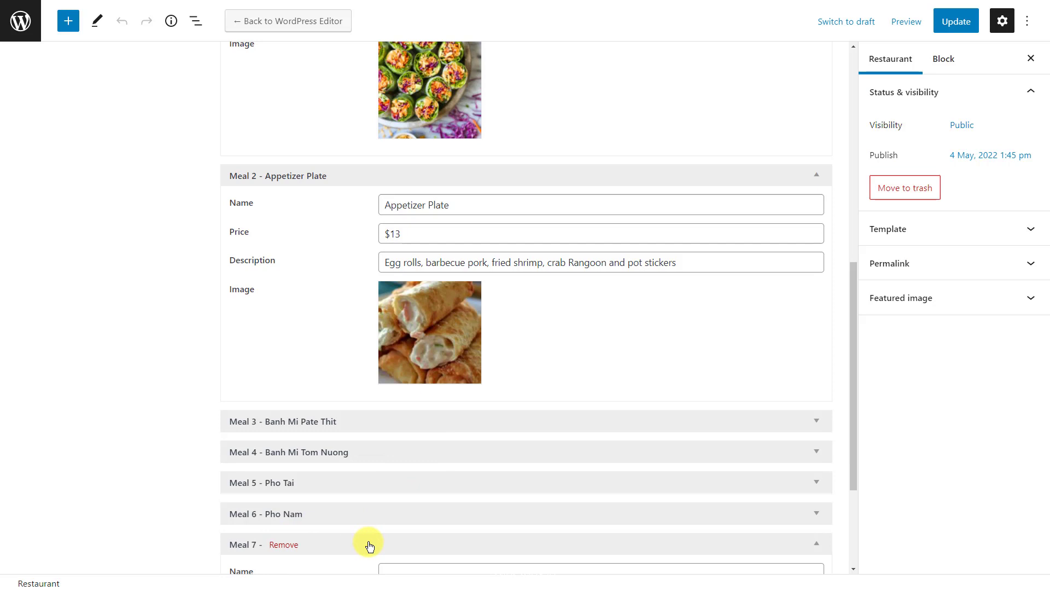
{"action": "scroll", "scroll_direction": "down", "scroll_amount": 3}
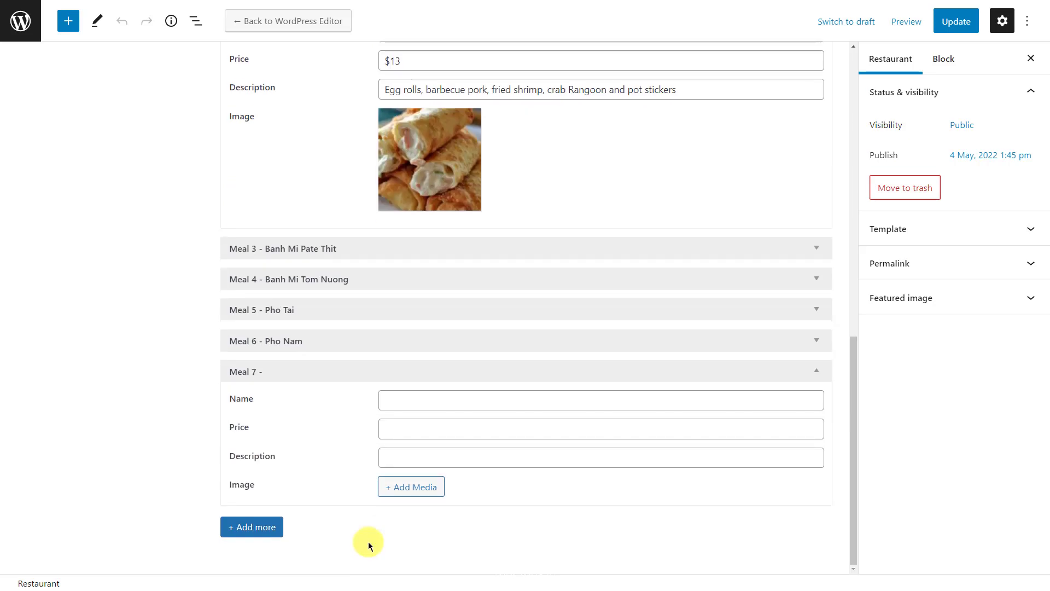
{"action": "left_click", "coordinate": [40, 322]}
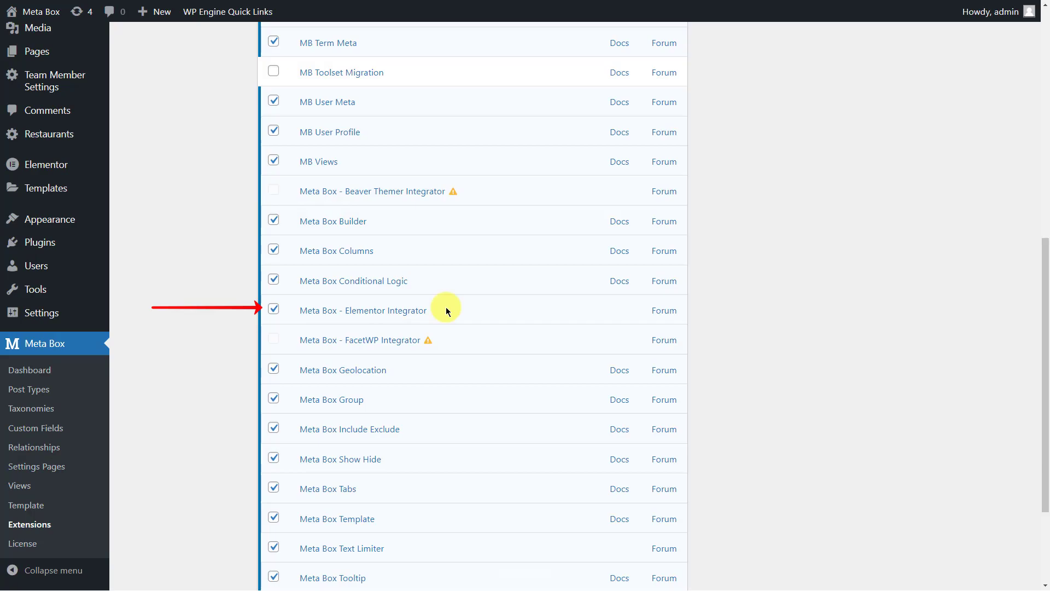
{"action": "left_click", "coordinate": [29, 369]}
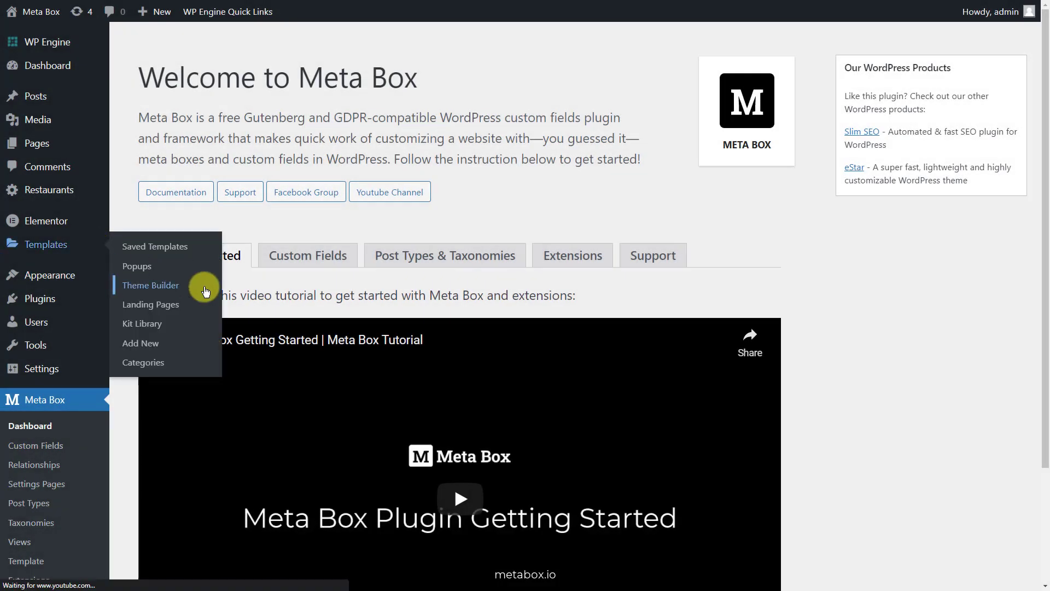
Add a new Meta Box Group Skin template from Theme Builder's Site Parts
{"action": "left_click", "coordinate": [150, 285]}
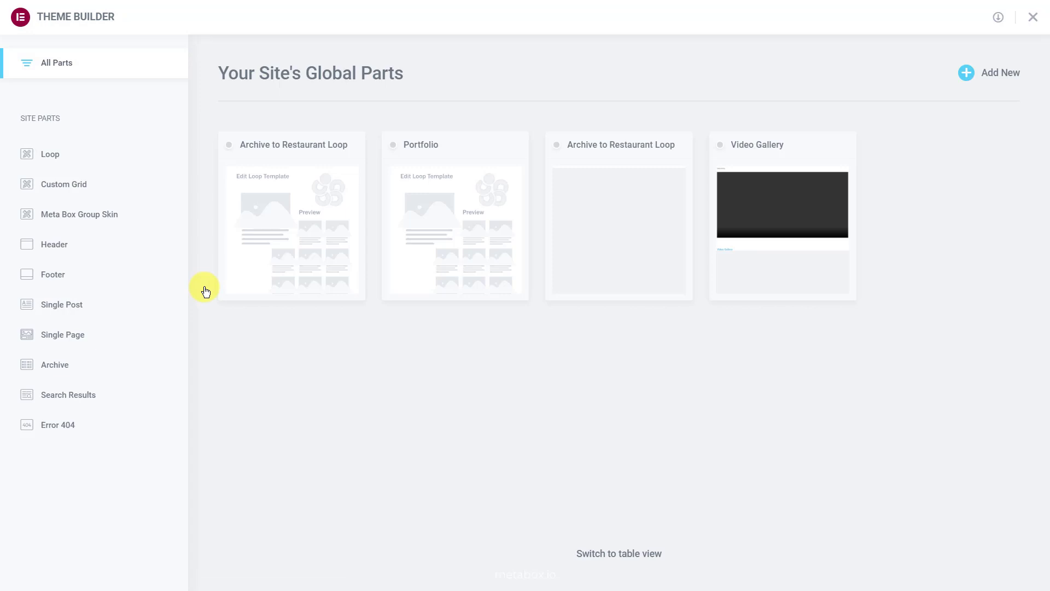
{"action": "mouse_move", "coordinate": [134, 218]}
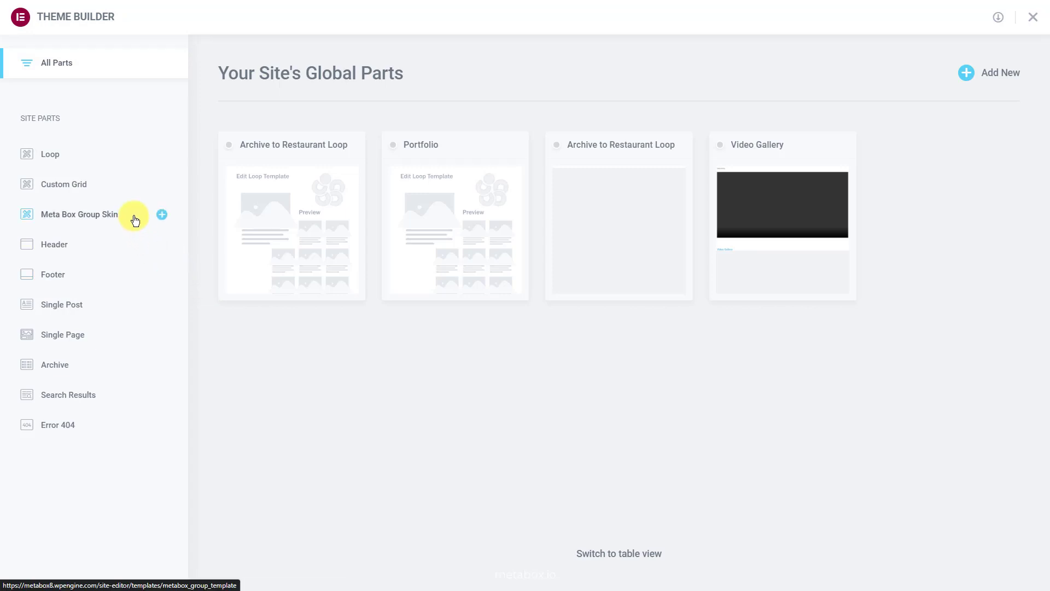
{"action": "left_click", "coordinate": [79, 214]}
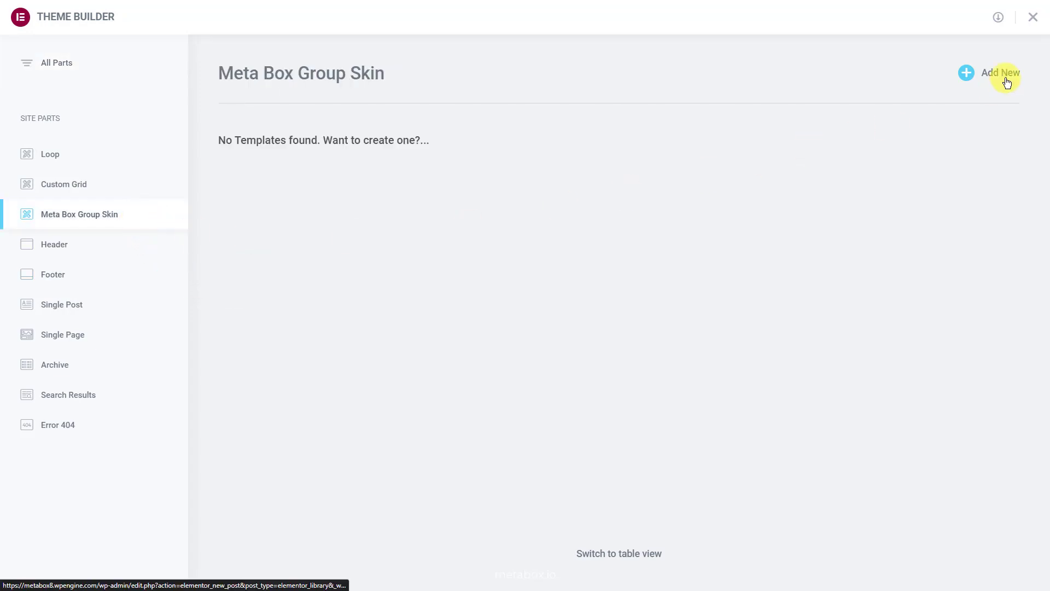
{"action": "left_click", "coordinate": [1000, 72]}
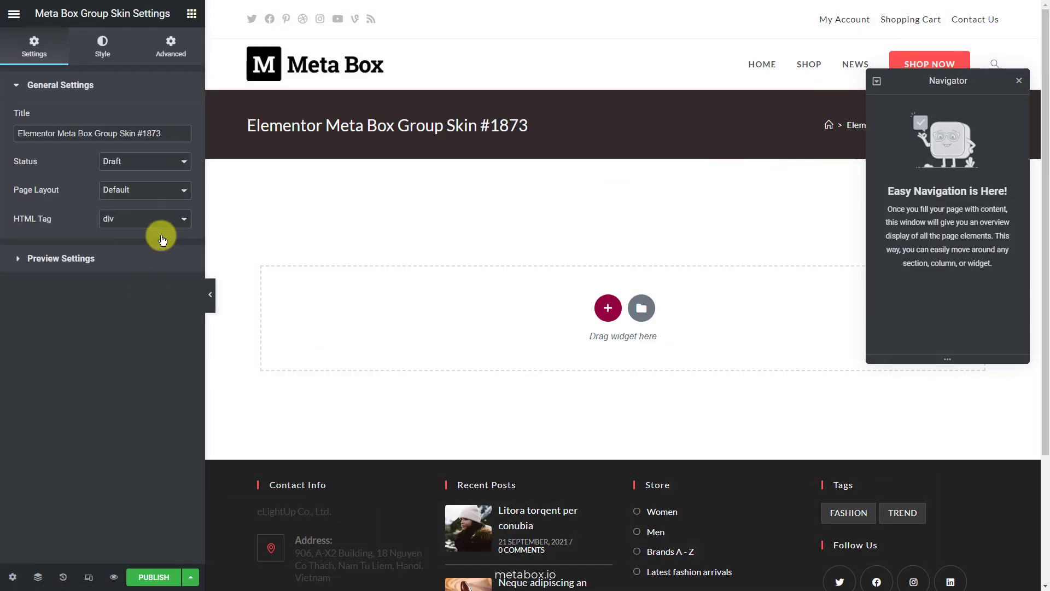
Title the skin 'Menu Details Skin' and apply a Vietnamese Restaurant post preview
{"action": "type", "text": "Menu Details Skin"}
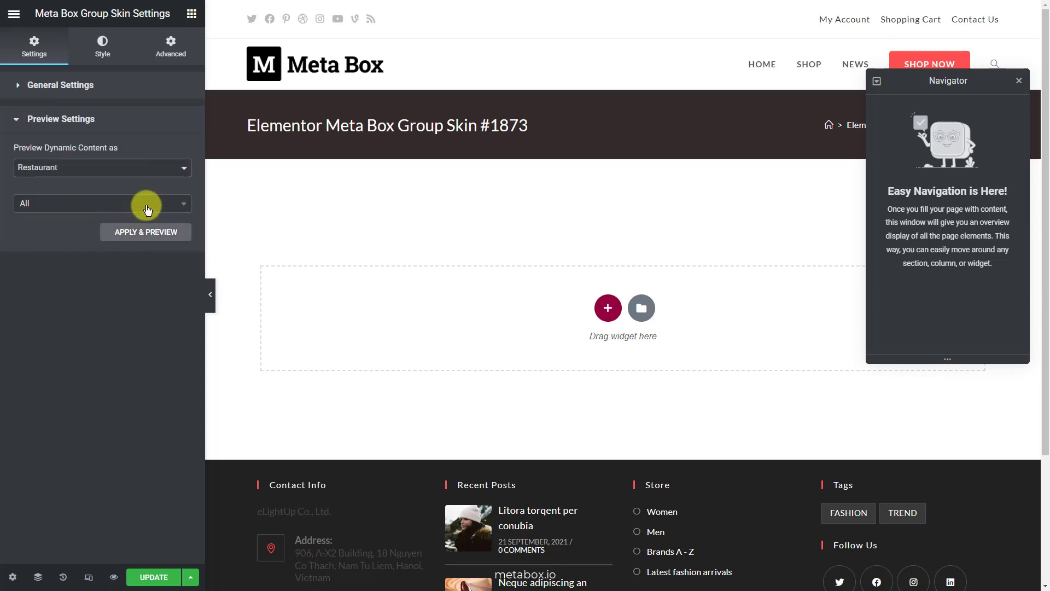
{"action": "left_click", "coordinate": [146, 232]}
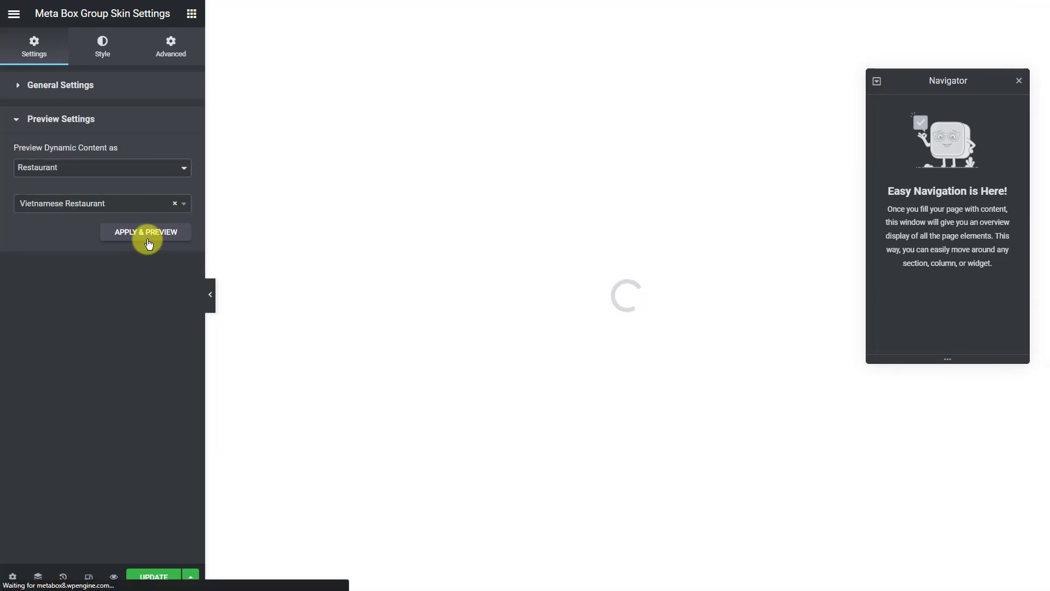
{"action": "left_click", "coordinate": [145, 232]}
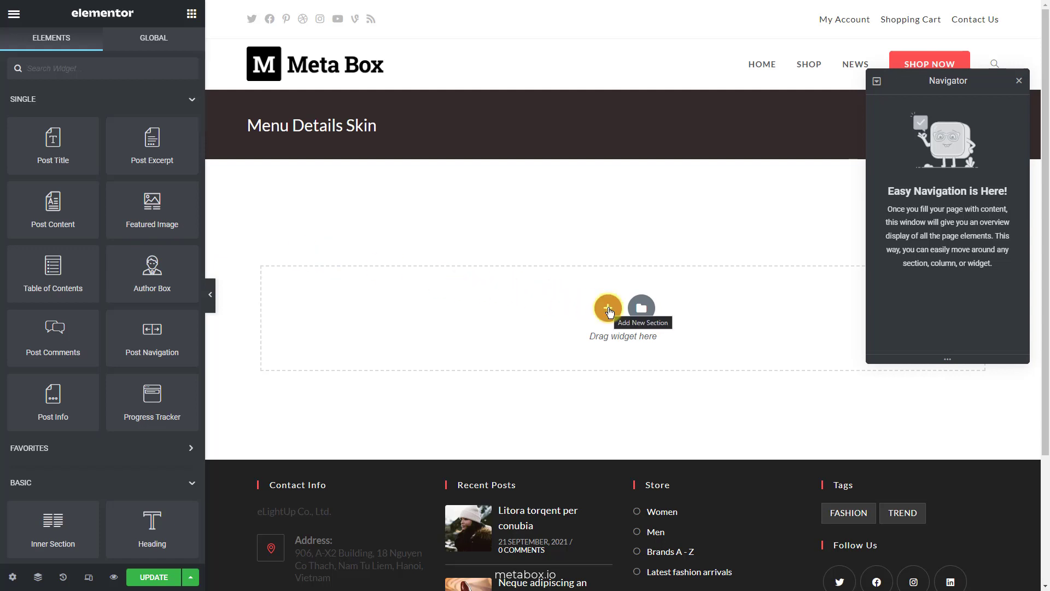
Add a section with an Image widget bound to the Meta Box Image field, plus a Heading
{"action": "left_click", "coordinate": [607, 308]}
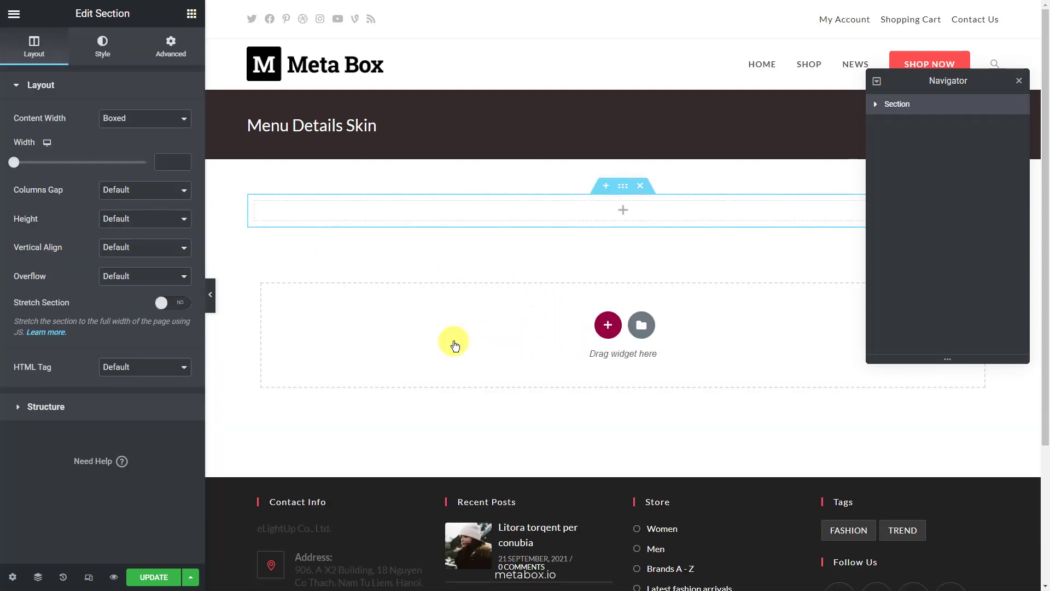
{"action": "left_click", "coordinate": [191, 14]}
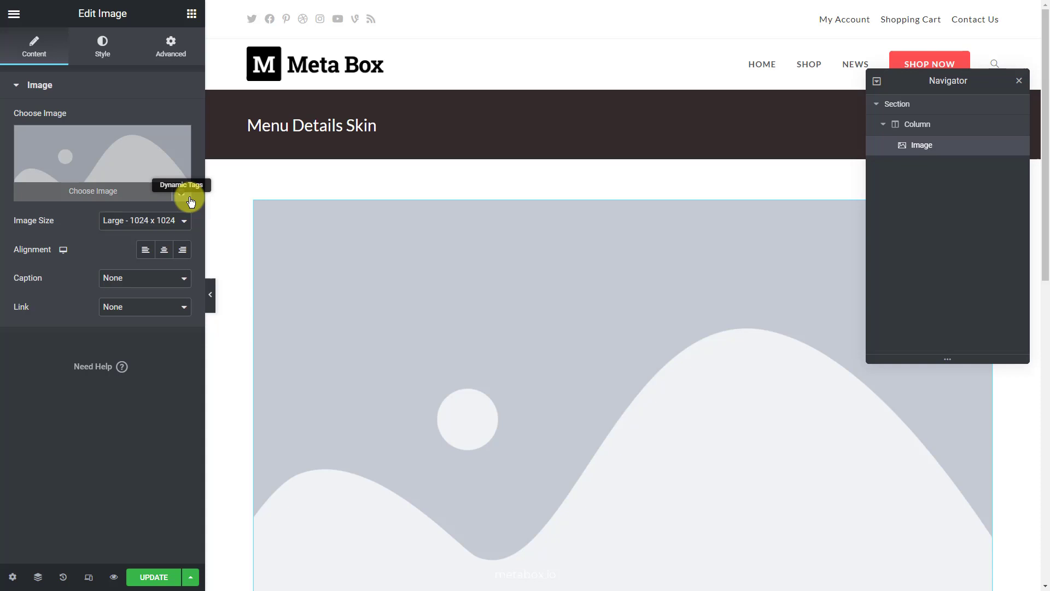
{"action": "left_click", "coordinate": [190, 198]}
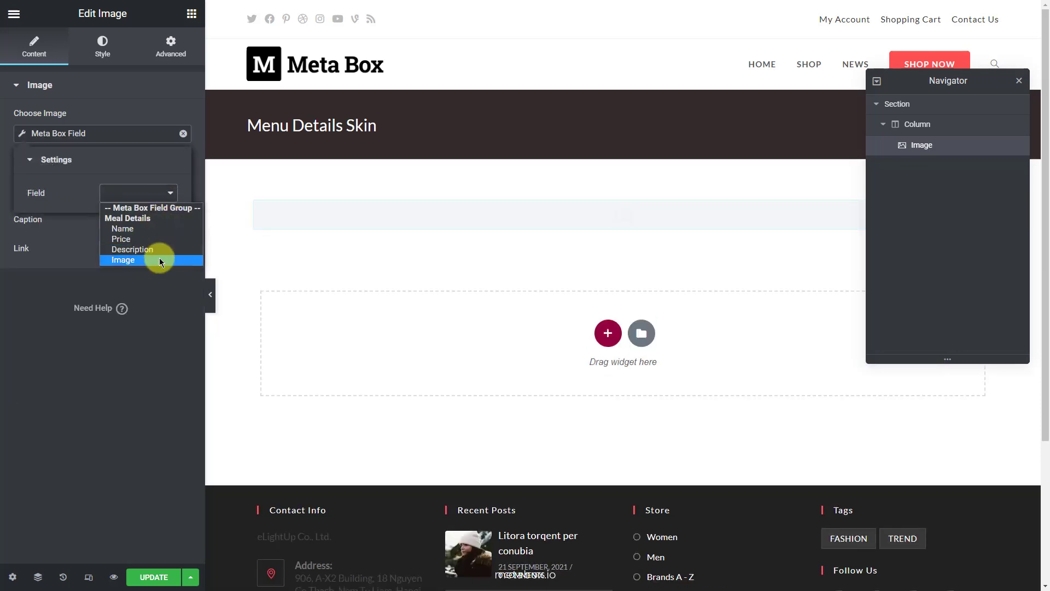
{"action": "left_click", "coordinate": [123, 260]}
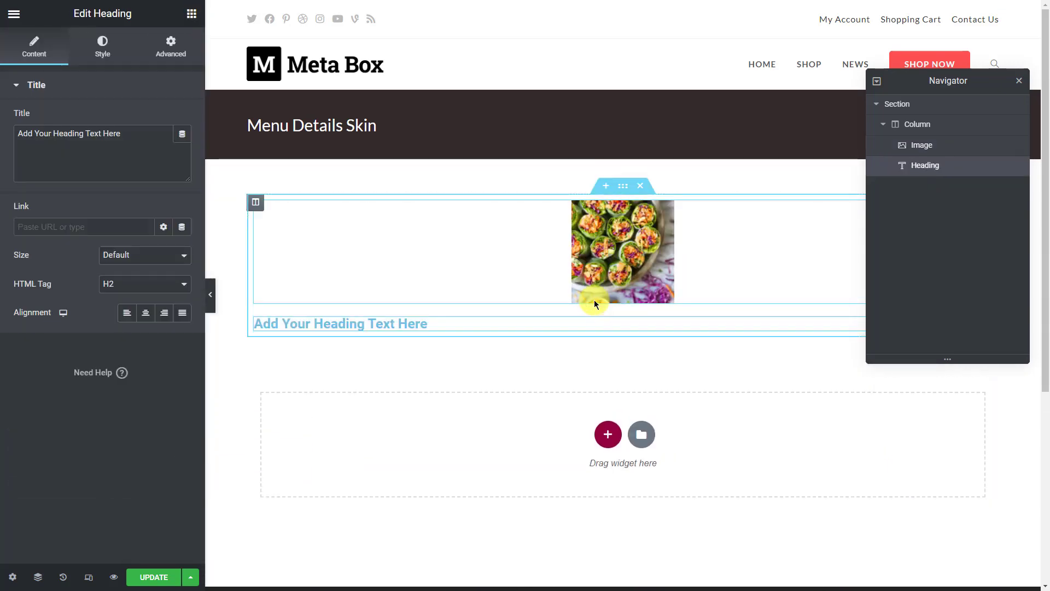
Bind the heading to the Name field and add text widgets showing Price and Description
{"action": "left_click", "coordinate": [182, 134]}
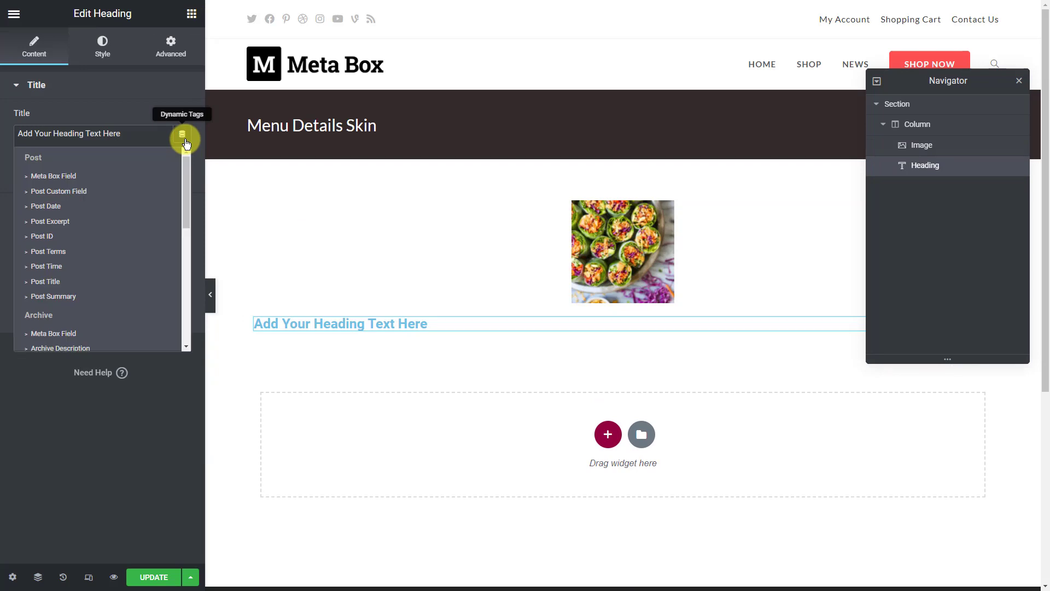
{"action": "left_click", "coordinate": [53, 175]}
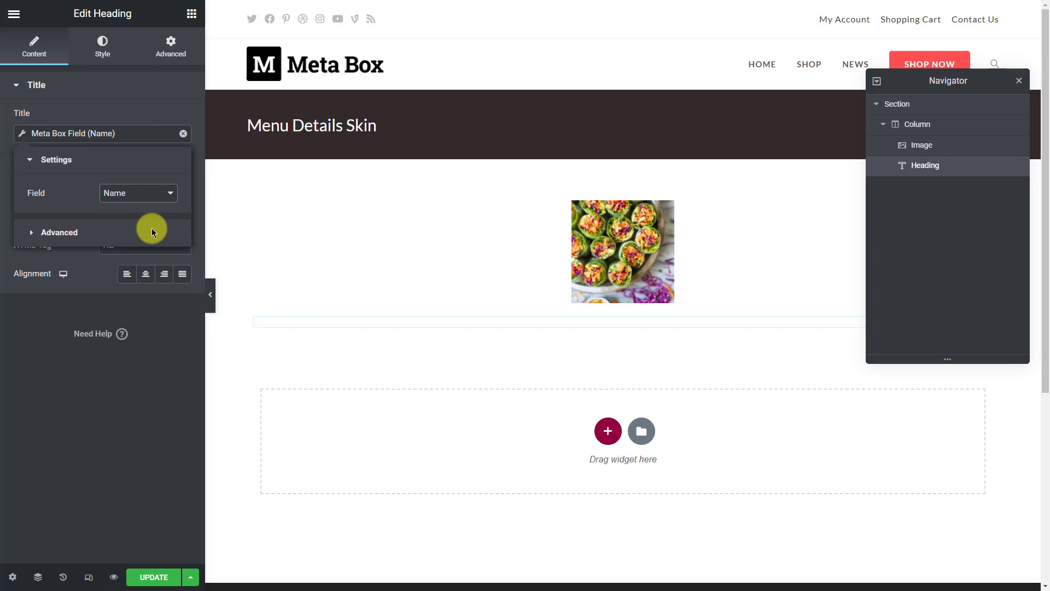
{"action": "left_click_drag", "start_coordinate": [152, 523], "coordinate": [462, 328]}
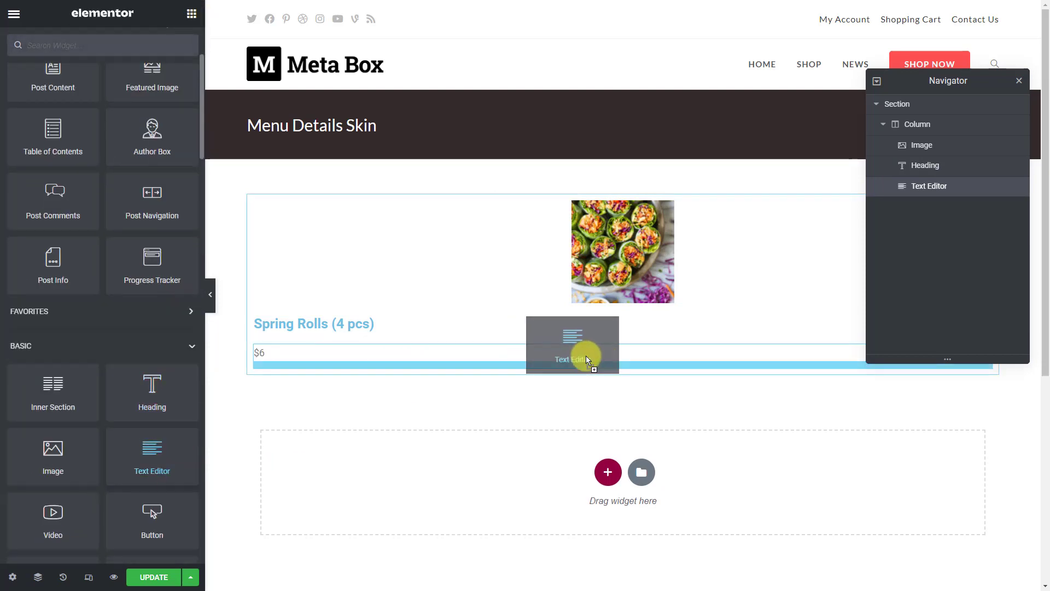
{"action": "left_click_drag", "start_coordinate": [152, 456], "coordinate": [572, 348]}
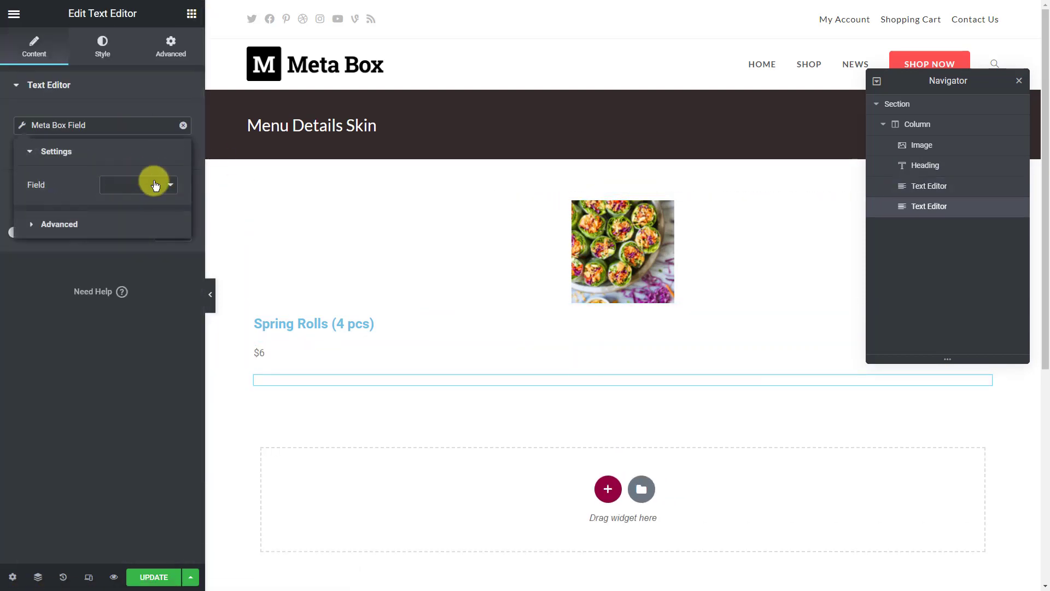
{"action": "left_click", "coordinate": [155, 185]}
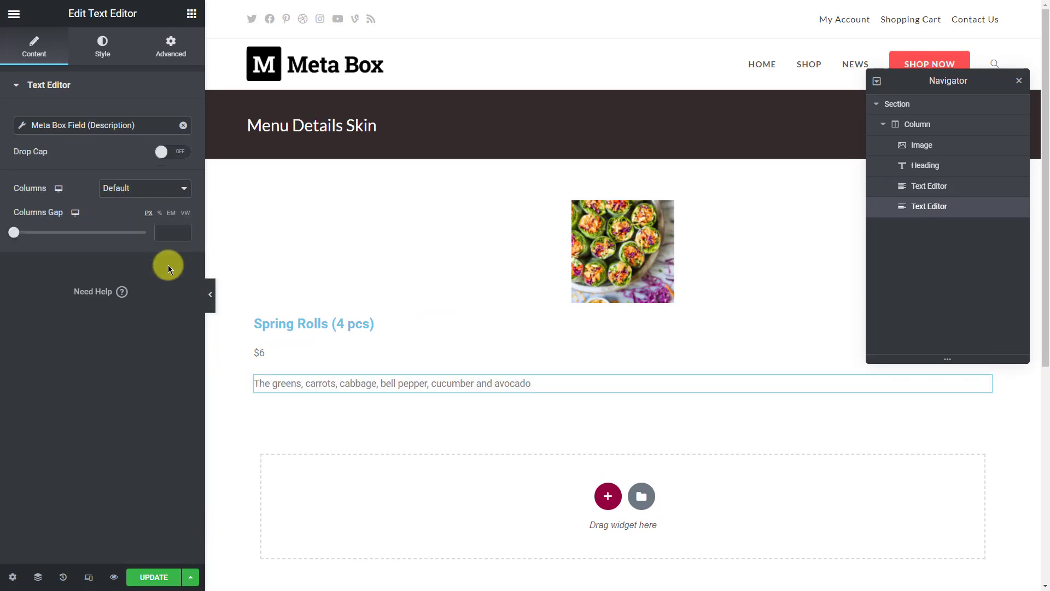
{"action": "left_click", "coordinate": [190, 577]}
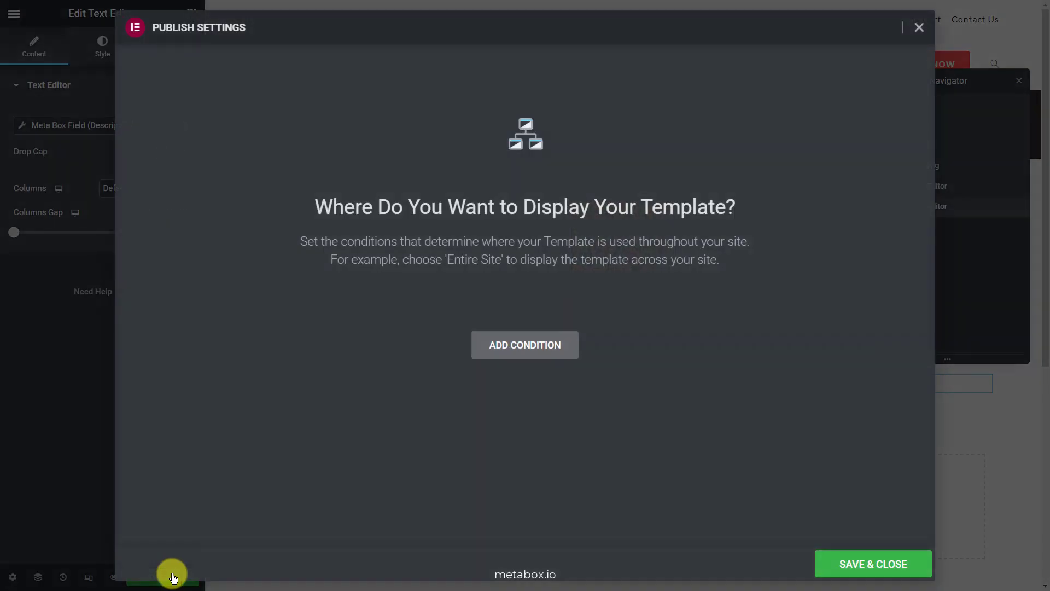
Save the skin with Save & Close, skipping display conditions
{"action": "left_click", "coordinate": [919, 28]}
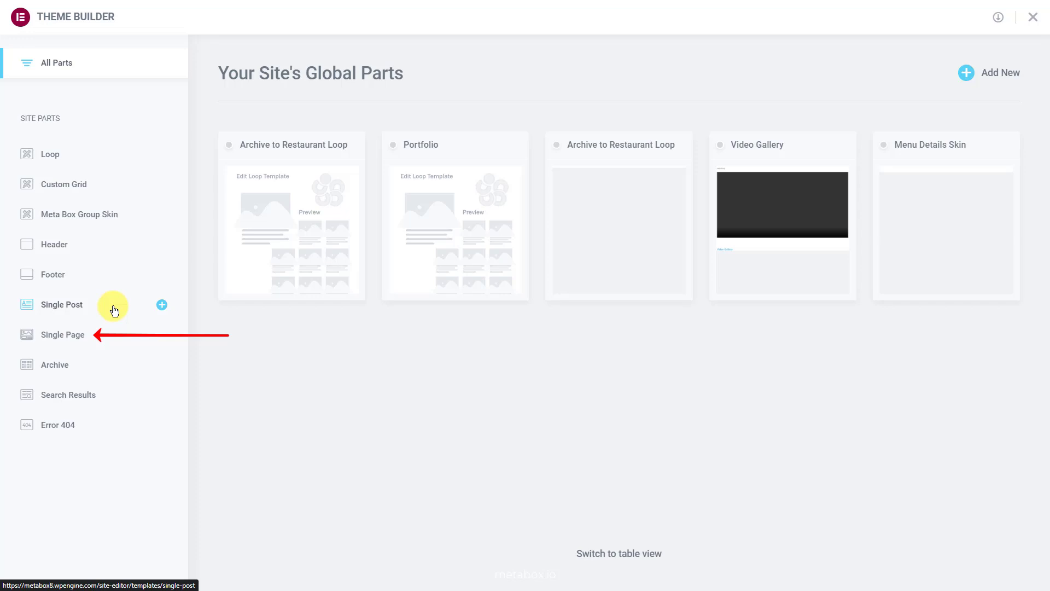
Create a new Single Post template titled 'Restaurant Menu'
{"action": "left_click", "coordinate": [61, 305]}
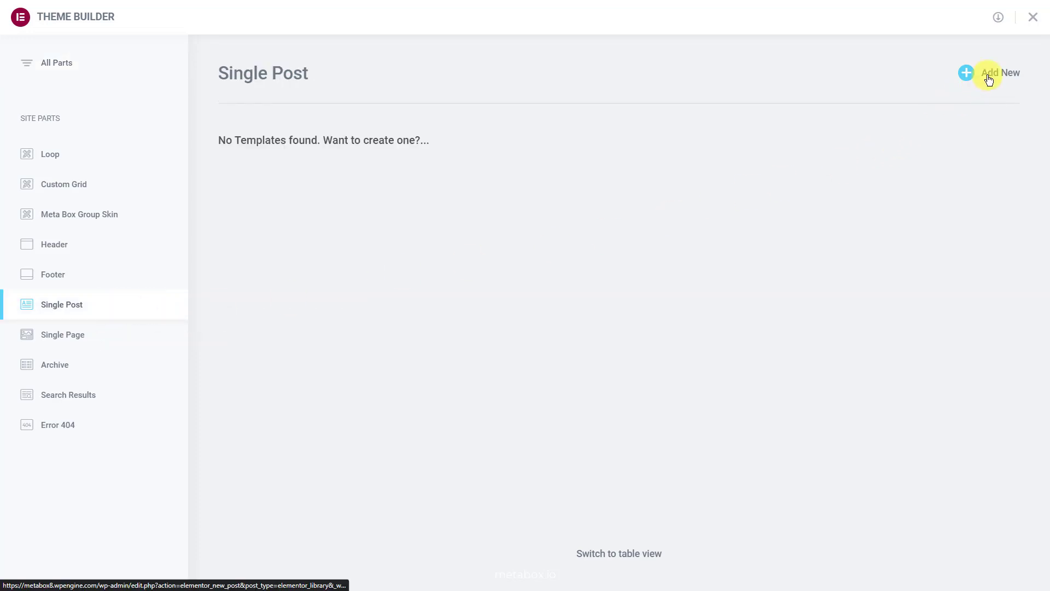
{"action": "left_click", "coordinate": [990, 73]}
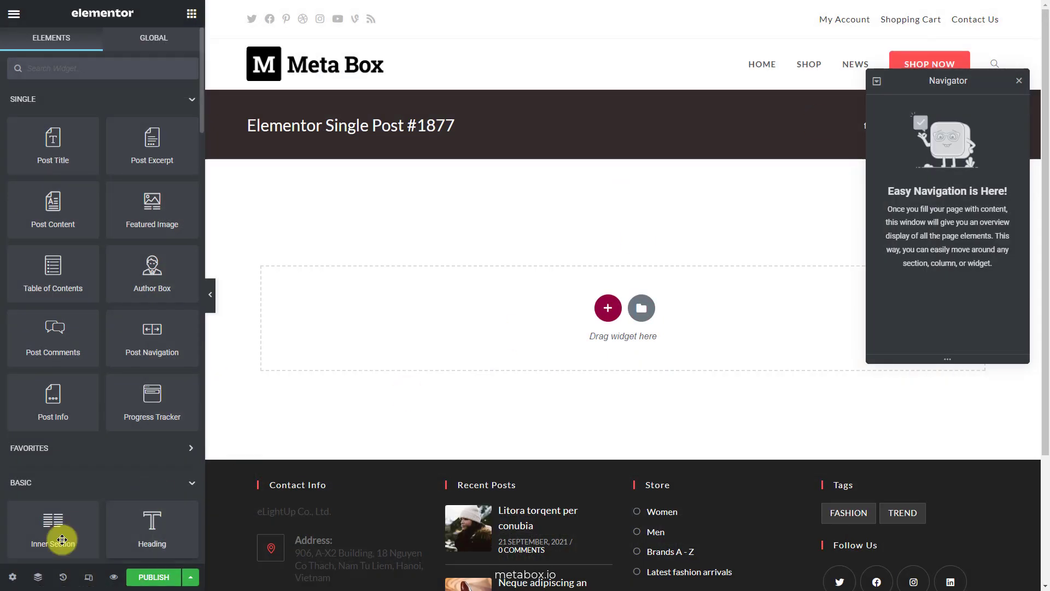
{"action": "type", "text": "Restaurant Menu"}
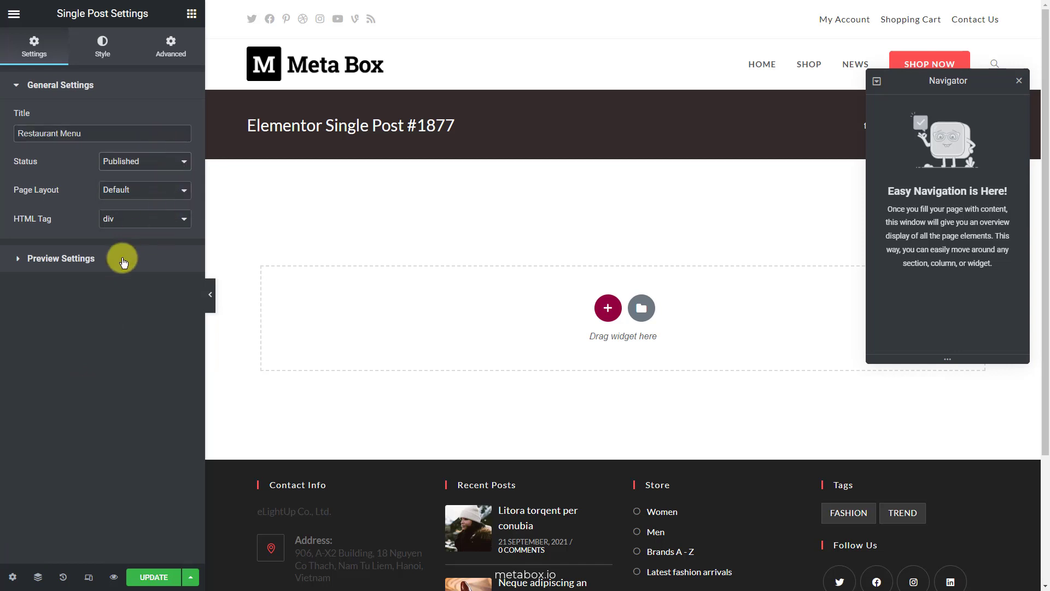
Set the template's preview content to the Vietnamese Restaurant post
{"action": "left_click", "coordinate": [61, 259]}
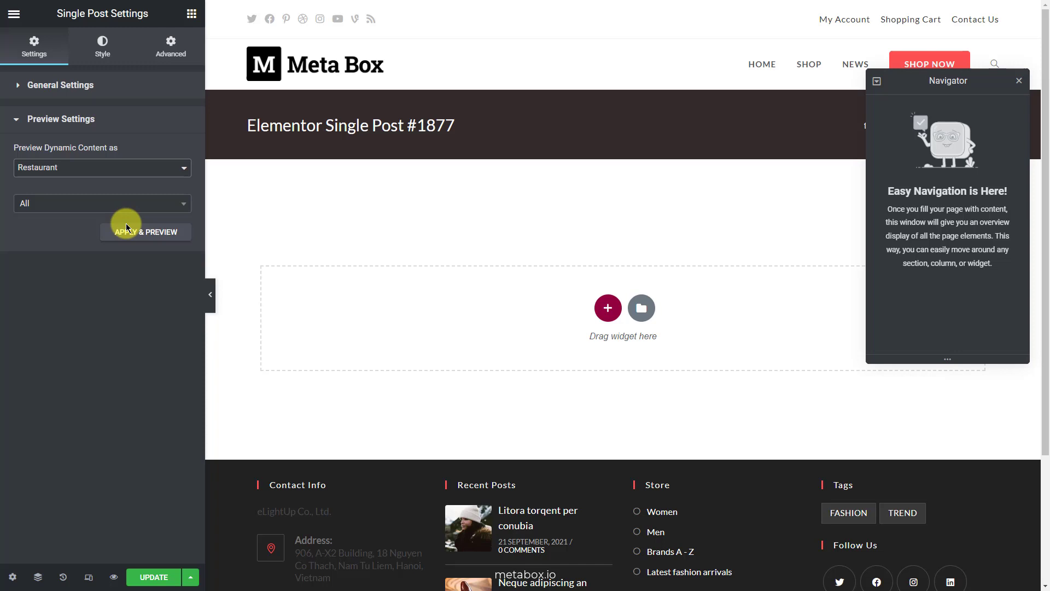
{"action": "left_click", "coordinate": [145, 232]}
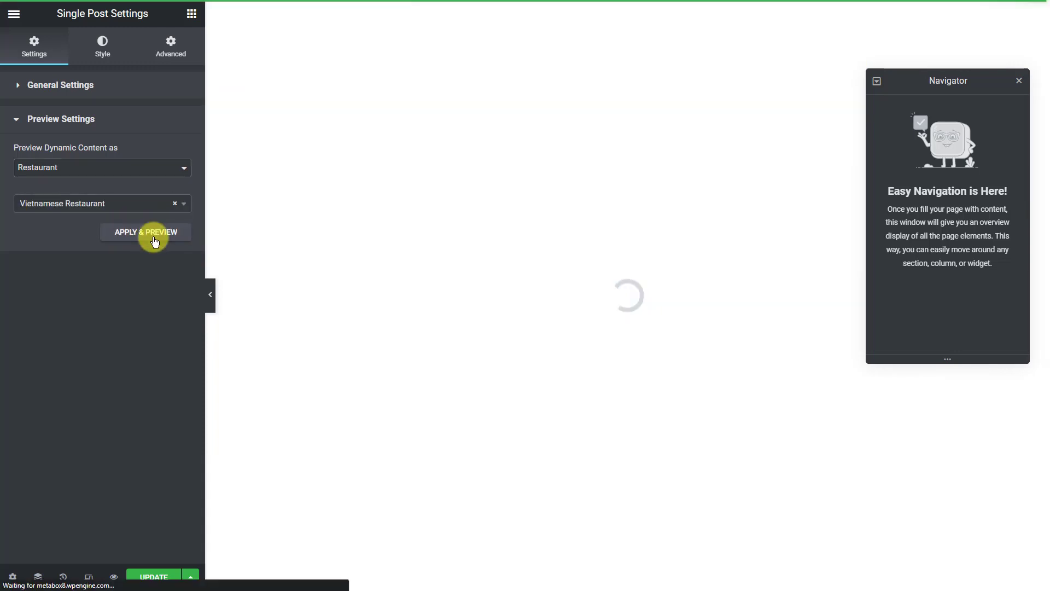
{"action": "left_click", "coordinate": [146, 232]}
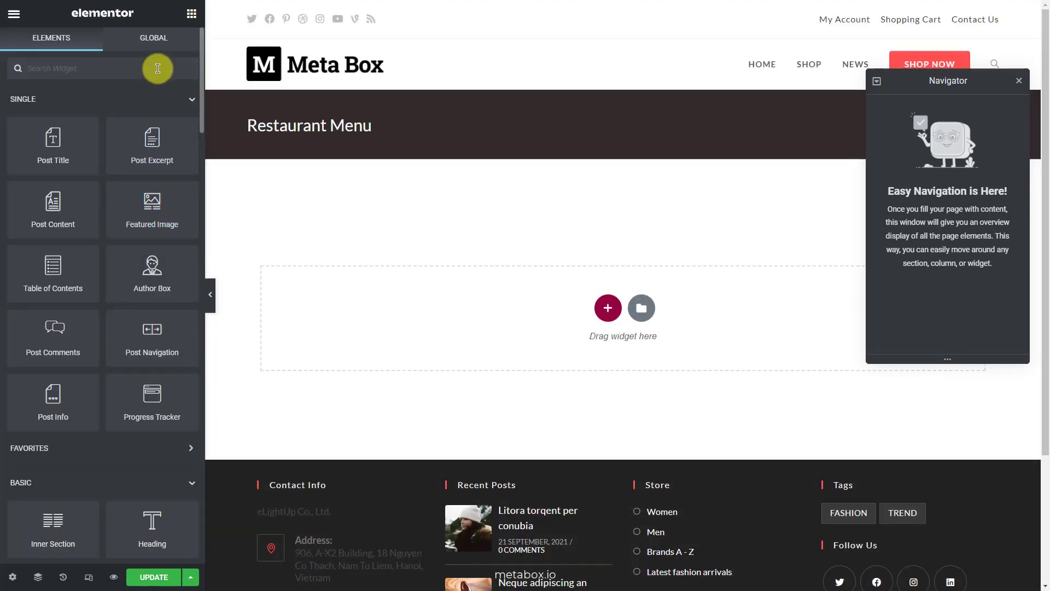
Search 'meta' and drop the Meta Box Group widget onto the empty template, keeping one column
{"action": "type", "text": "meta"}
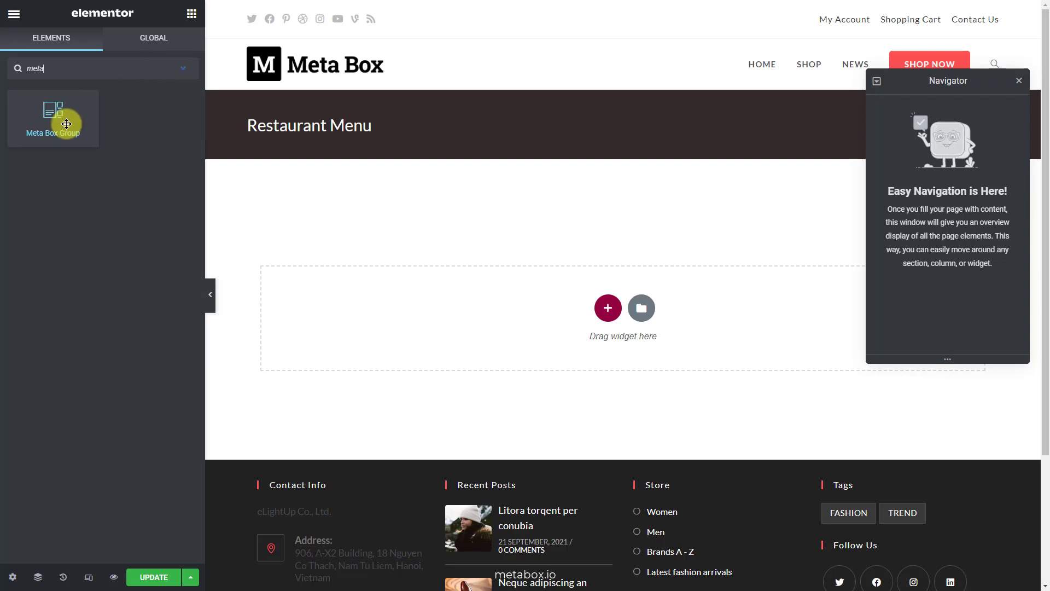
{"action": "left_click_drag", "start_coordinate": [65, 123], "coordinate": [606, 312]}
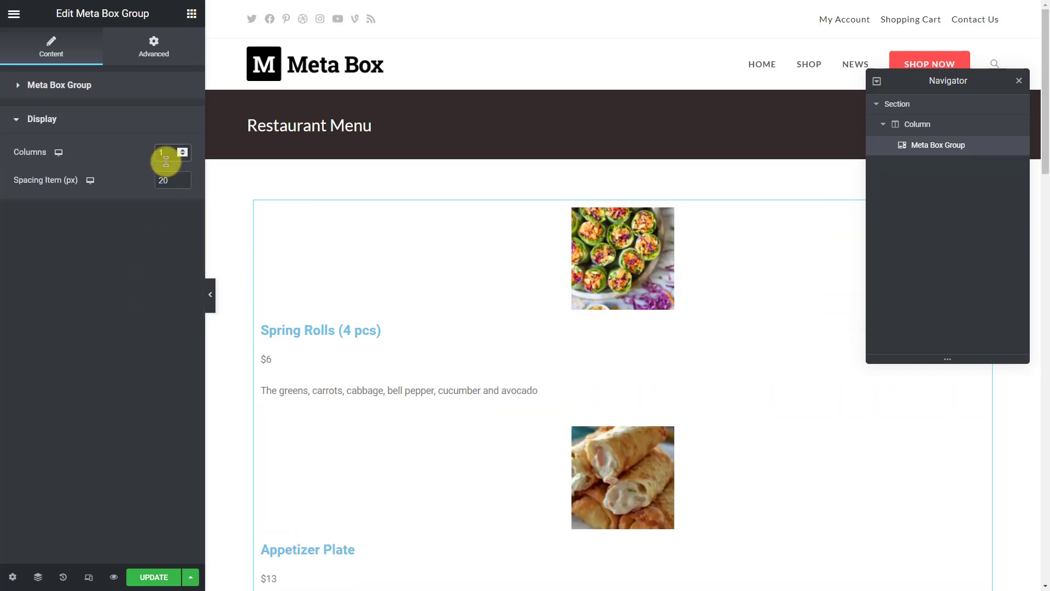
{"action": "scroll", "scroll_direction": "down", "scroll_amount": 3}
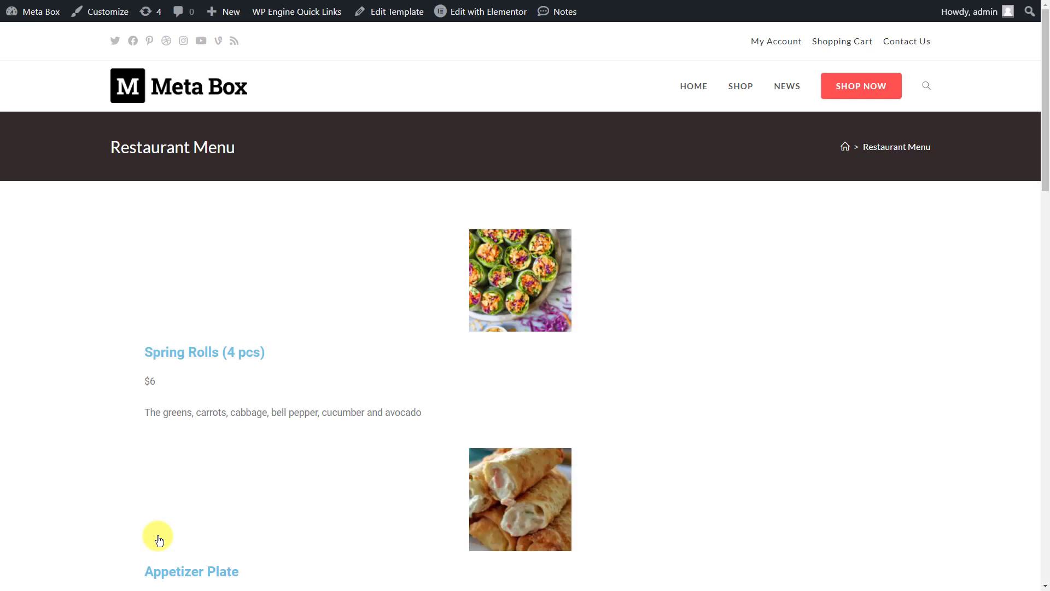
Scroll through the front-end dish list to check its unstyled layout
{"action": "scroll", "scroll_direction": "down", "scroll_amount": 3}
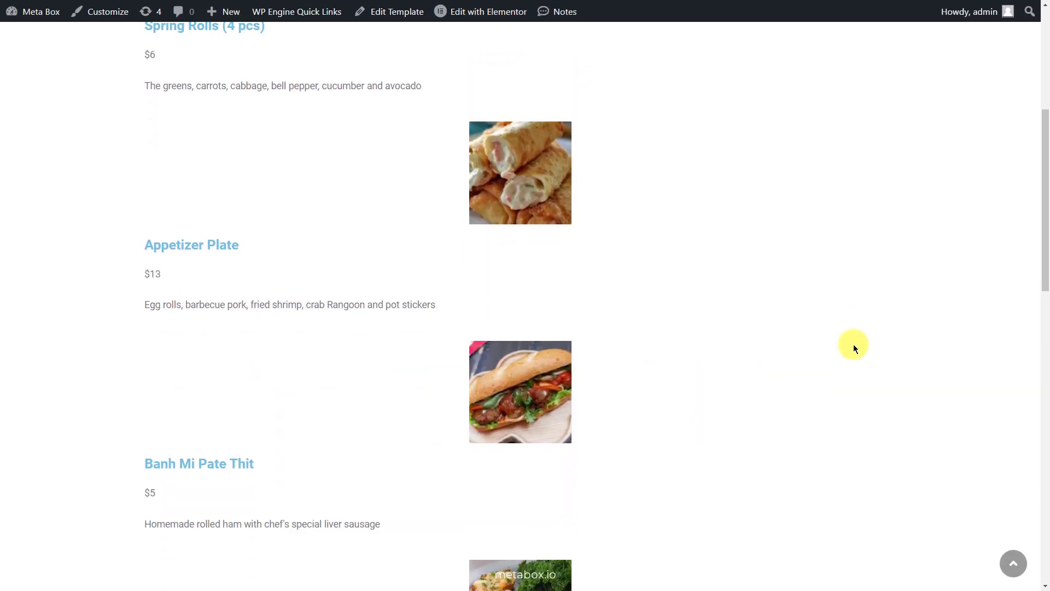
{"action": "scroll", "scroll_direction": "down", "scroll_amount": 3}
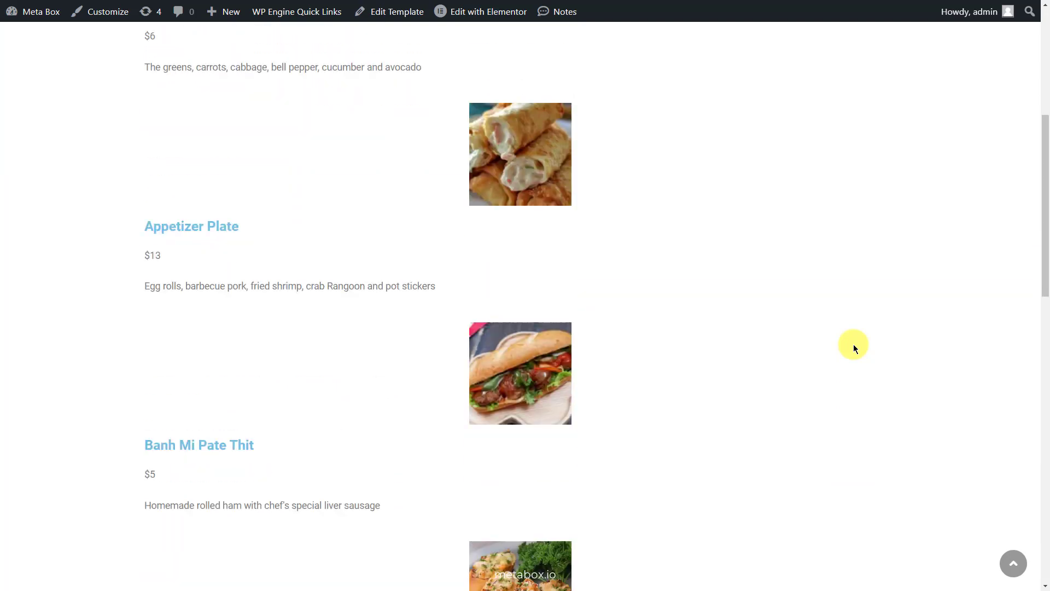
{"action": "scroll", "scroll_direction": "up", "scroll_amount": 3}
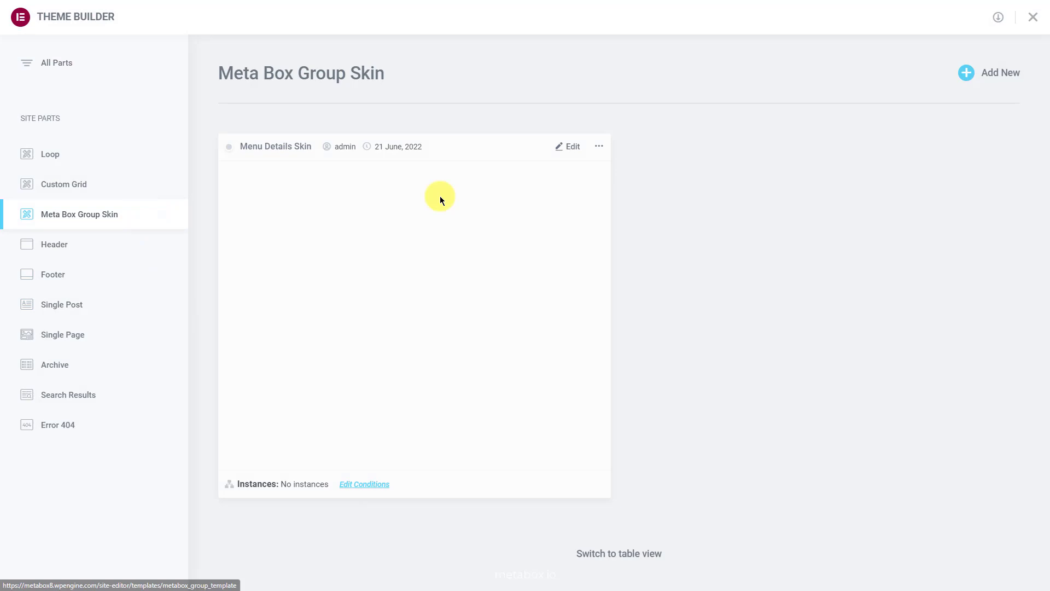
Center the Menu Details Skin column content and give the dish image a 50% border radius
{"action": "left_click", "coordinate": [568, 146]}
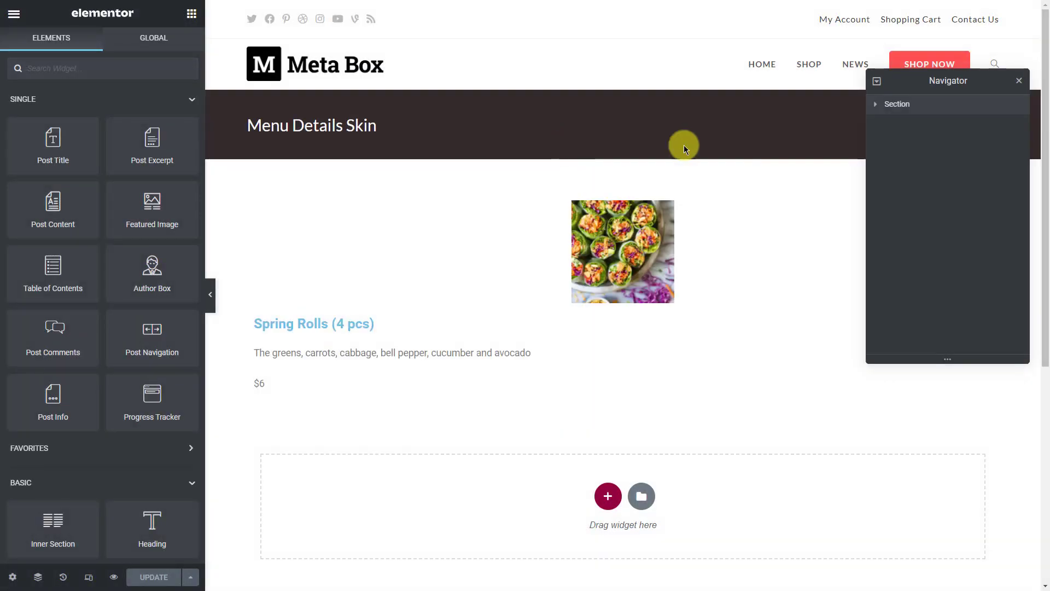
{"action": "left_click", "coordinate": [877, 104]}
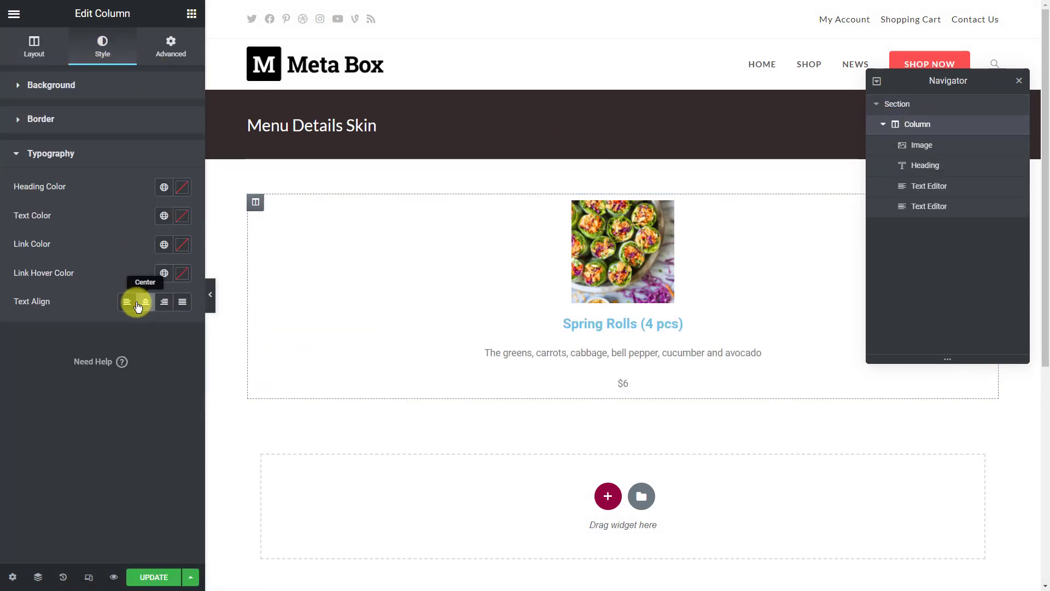
{"action": "left_click", "coordinate": [922, 145]}
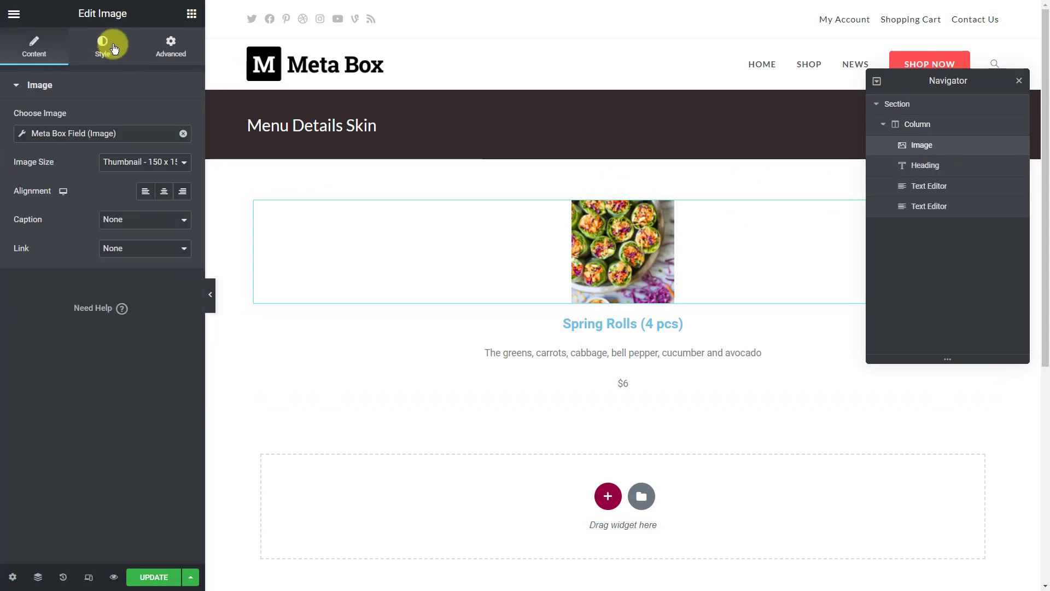
{"action": "left_click", "coordinate": [102, 45]}
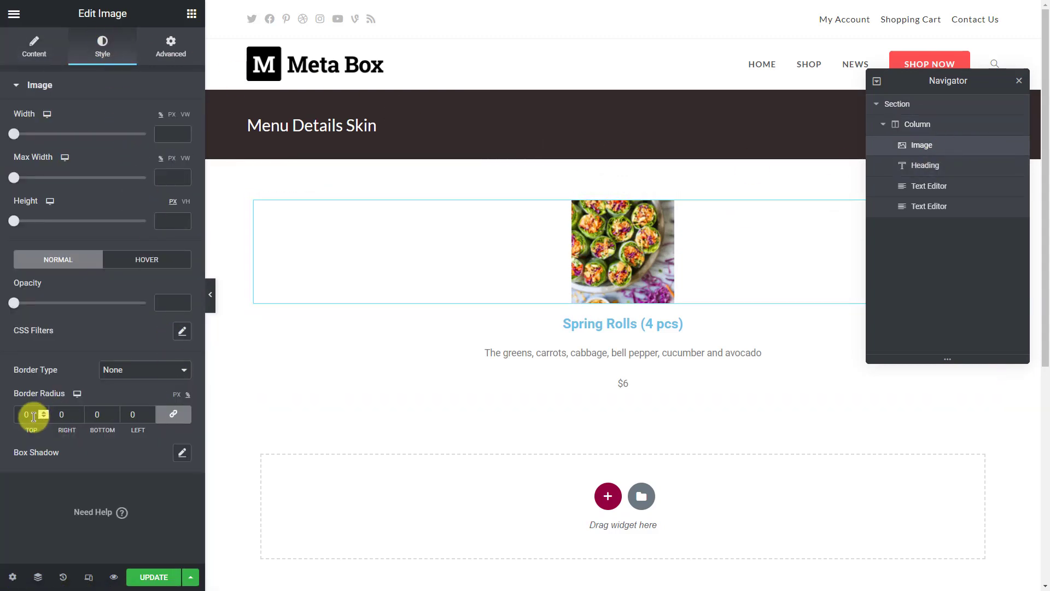
{"action": "type", "text": "50"}
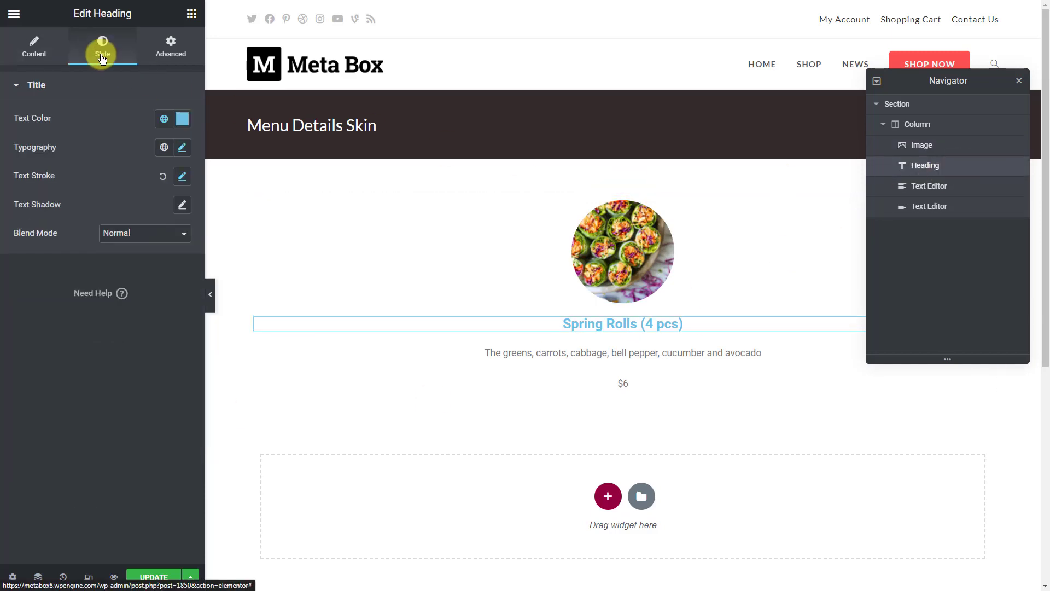
Make the dish name heading black Trocchi at 24 px, weight 700
{"action": "left_click", "coordinate": [182, 119]}
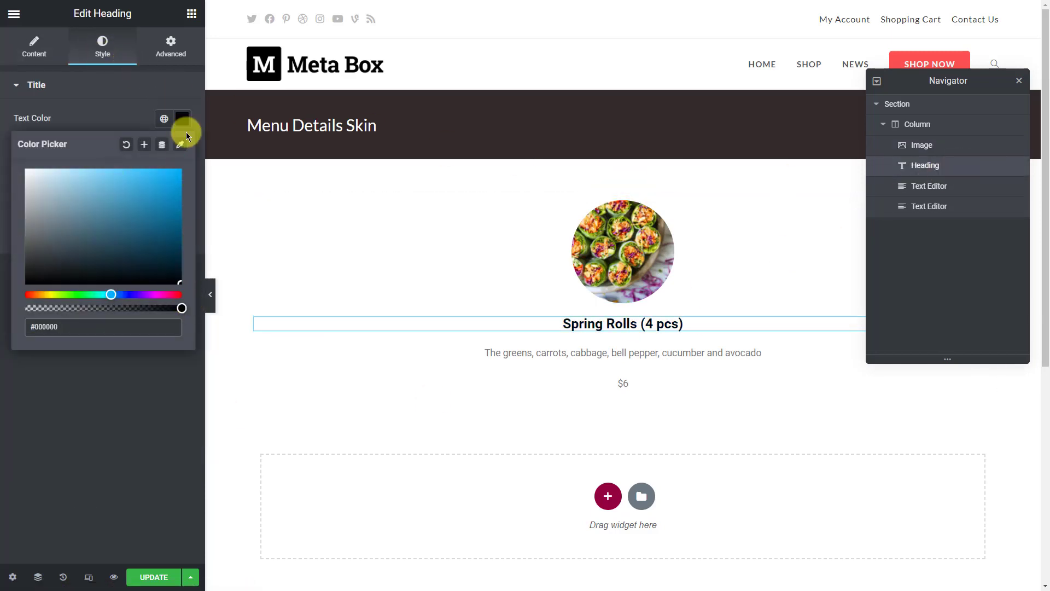
{"action": "left_click", "coordinate": [181, 147]}
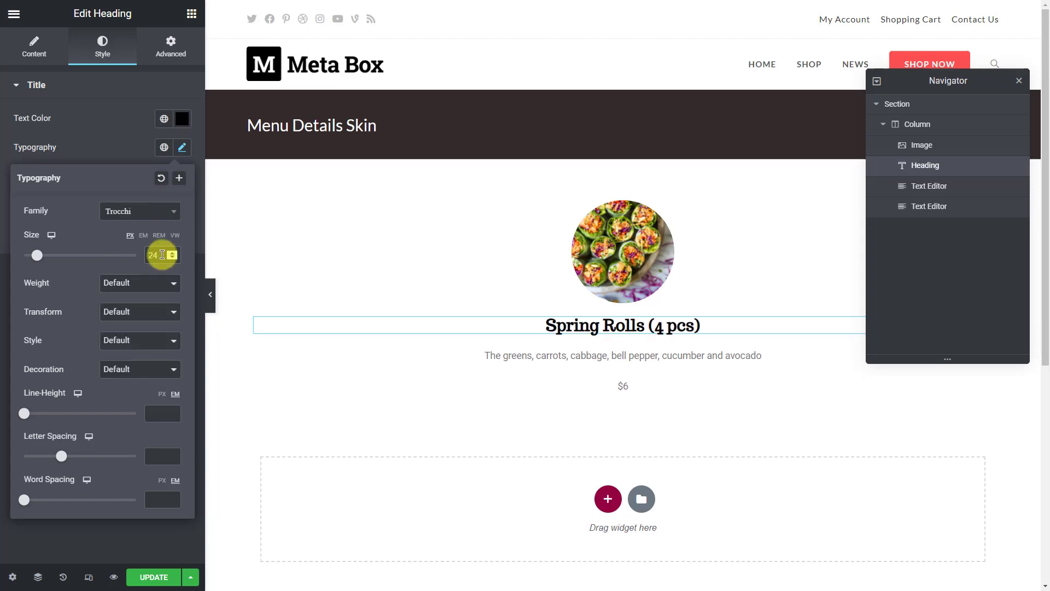
{"action": "left_click", "coordinate": [140, 284]}
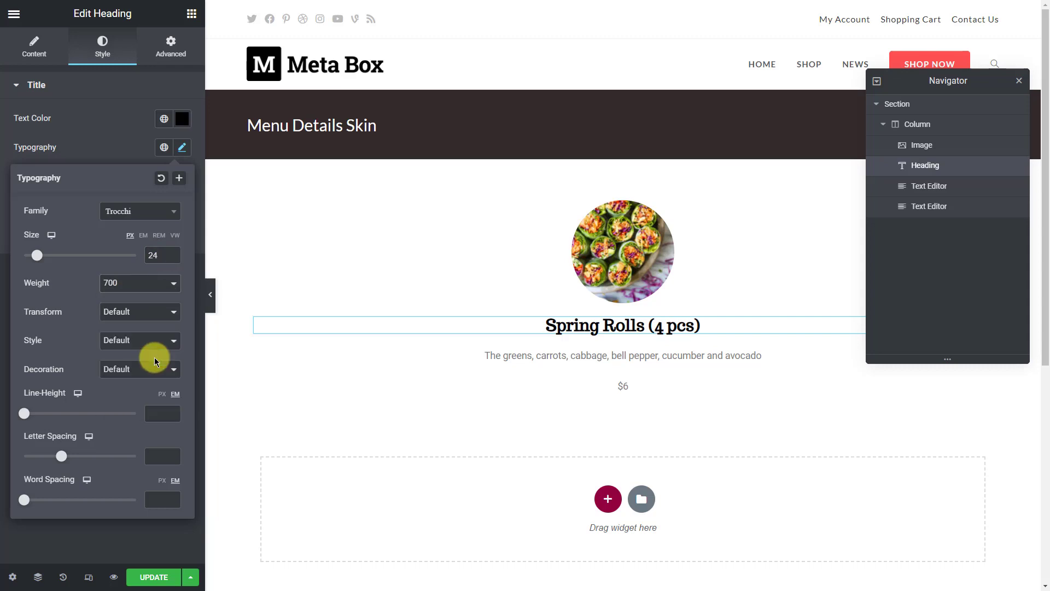
{"action": "left_click", "coordinate": [929, 186]}
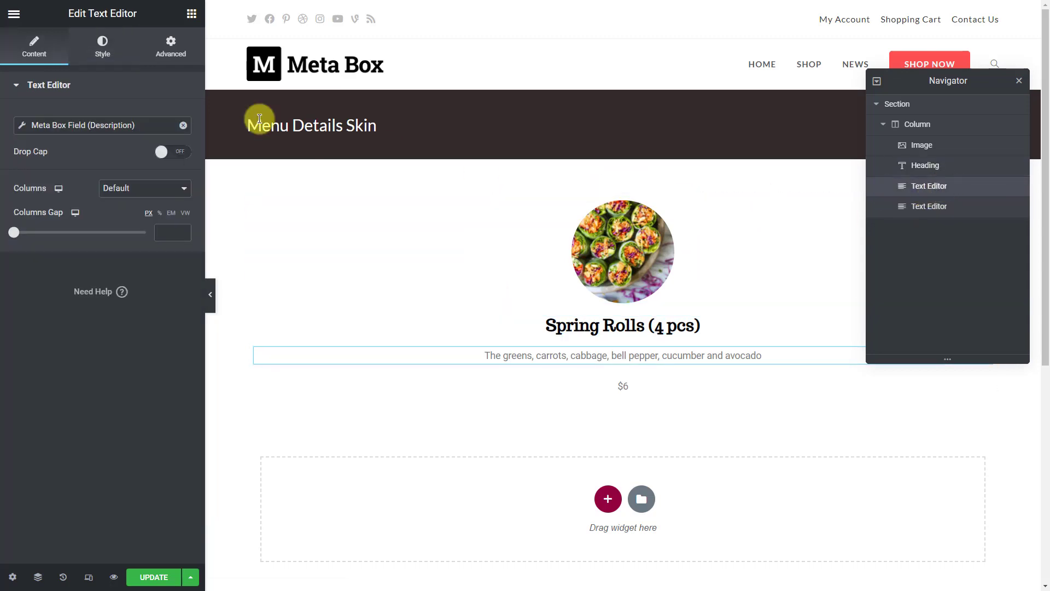
Style the dish description as black italic Trocchi and set the price font to Trocchi
{"action": "left_click", "coordinate": [102, 46]}
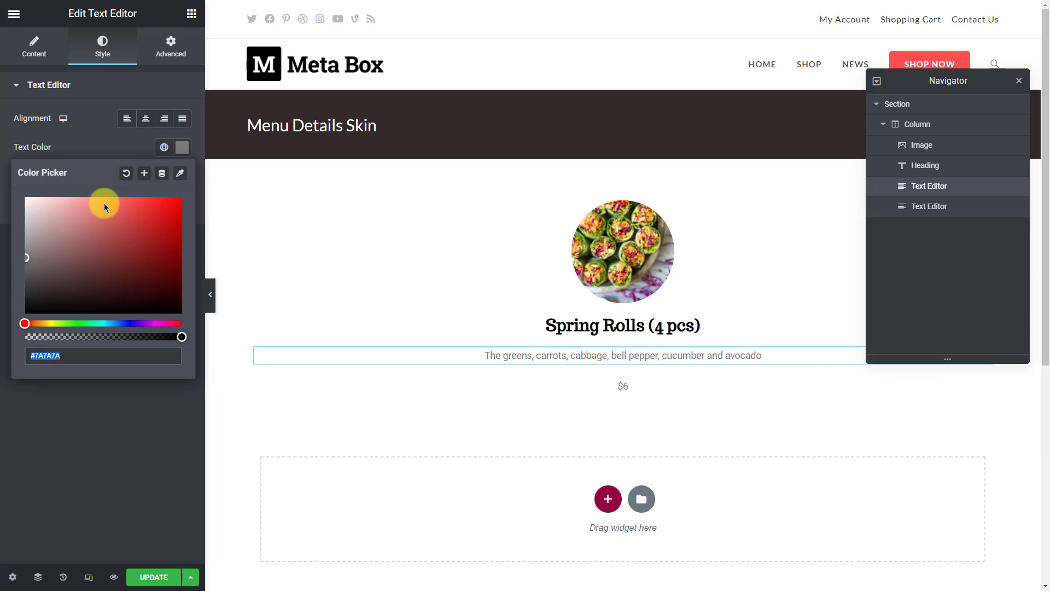
{"action": "left_click", "coordinate": [181, 177]}
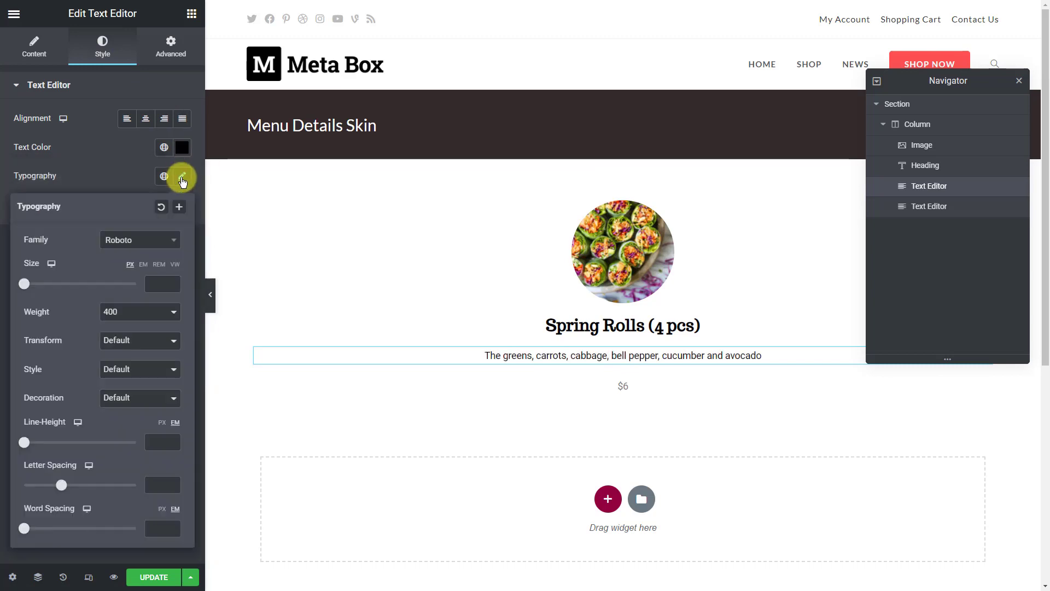
{"action": "type", "text": "tro"}
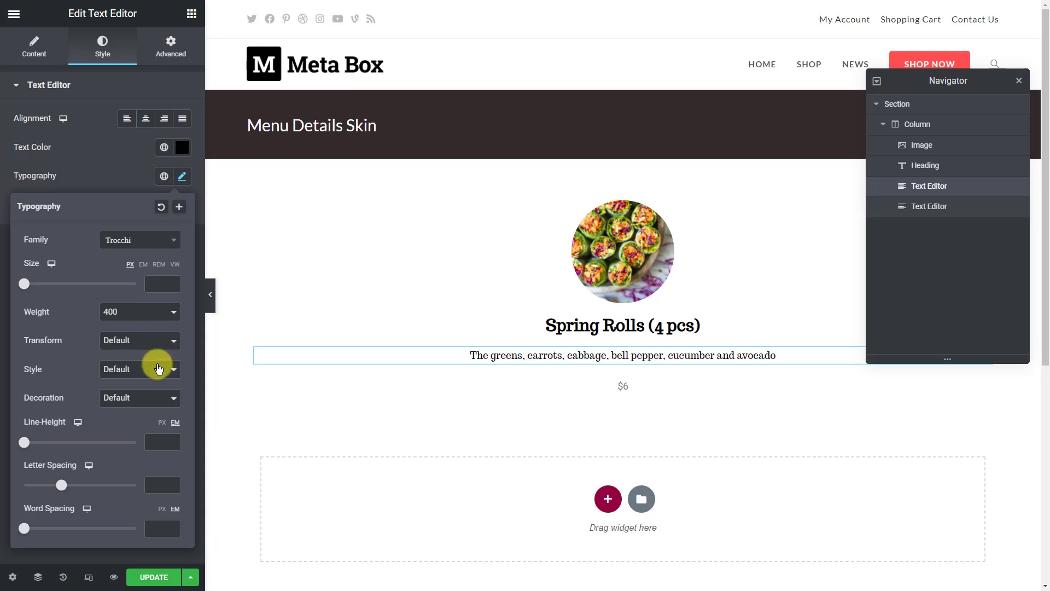
{"action": "left_click", "coordinate": [930, 206]}
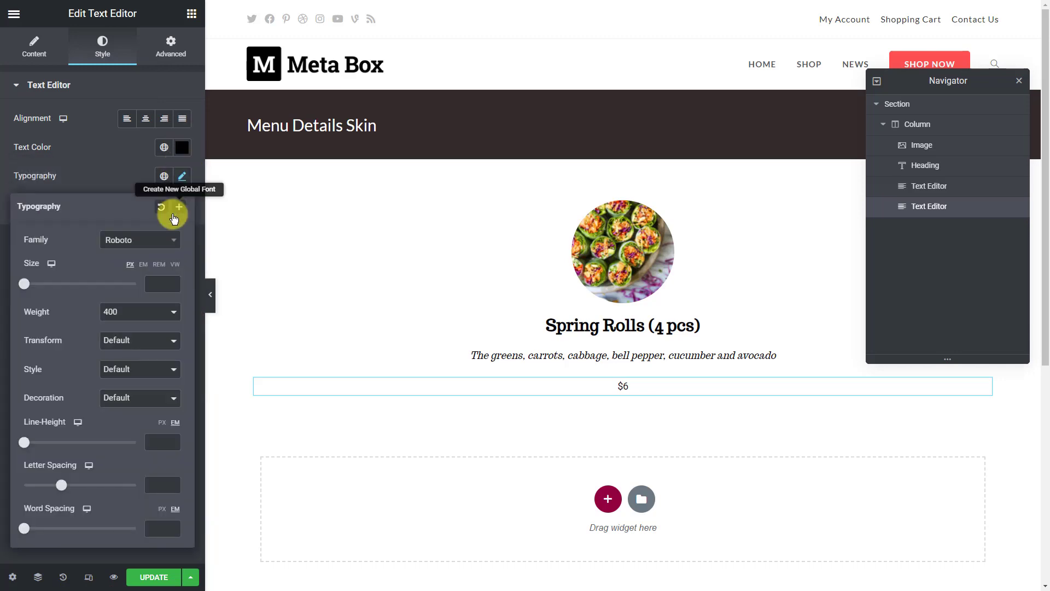
{"action": "type", "text": "trocch"}
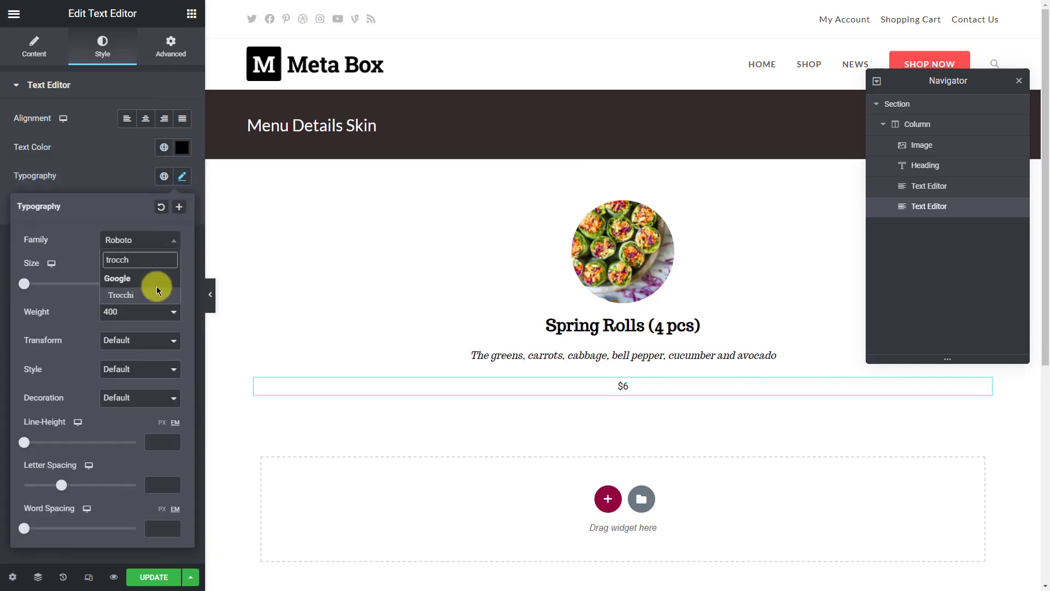
{"action": "left_click", "coordinate": [121, 295]}
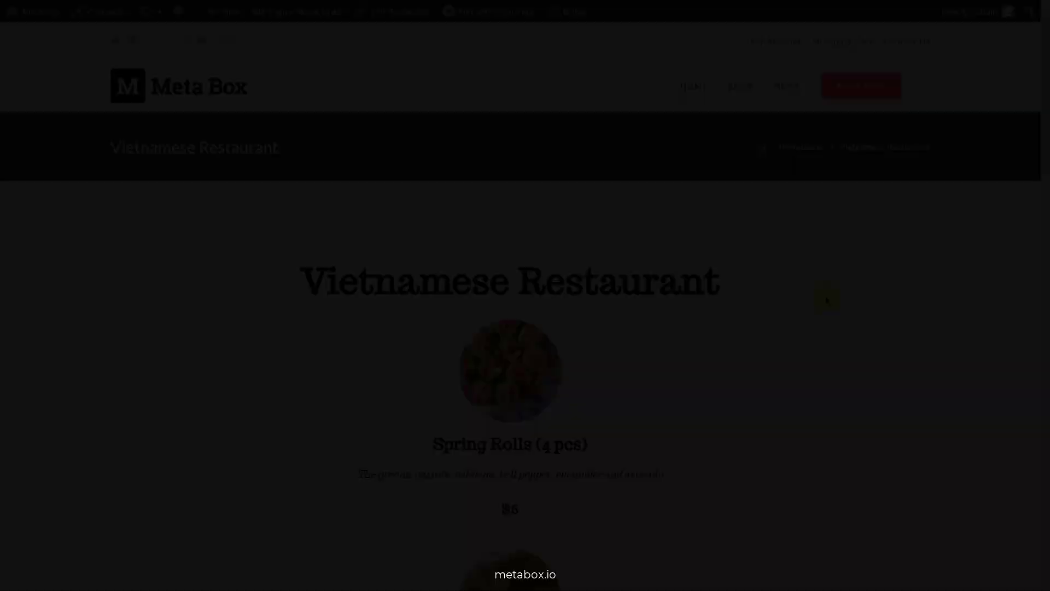
{"action": "scroll", "scroll_direction": "down", "scroll_amount": 3}
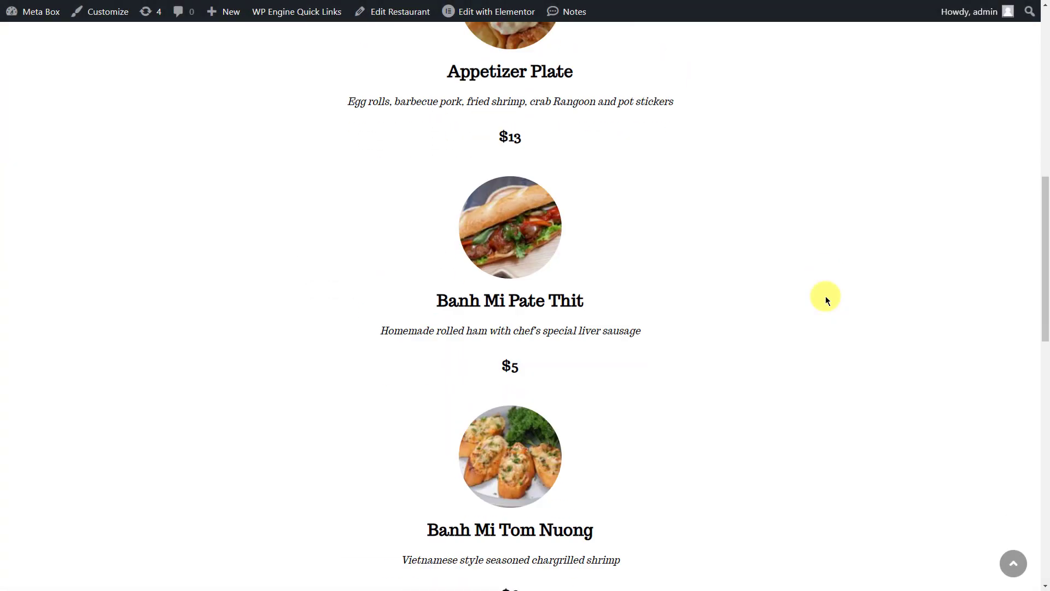
{"action": "scroll", "scroll_direction": "down", "scroll_amount": 3}
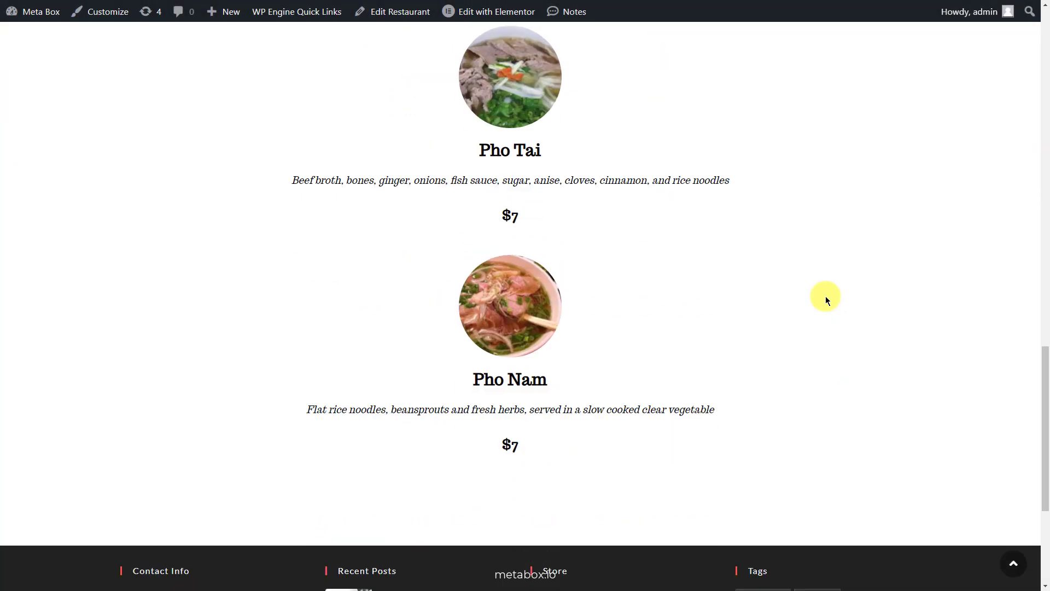
{"action": "scroll", "scroll_direction": "up", "scroll_amount": 3}
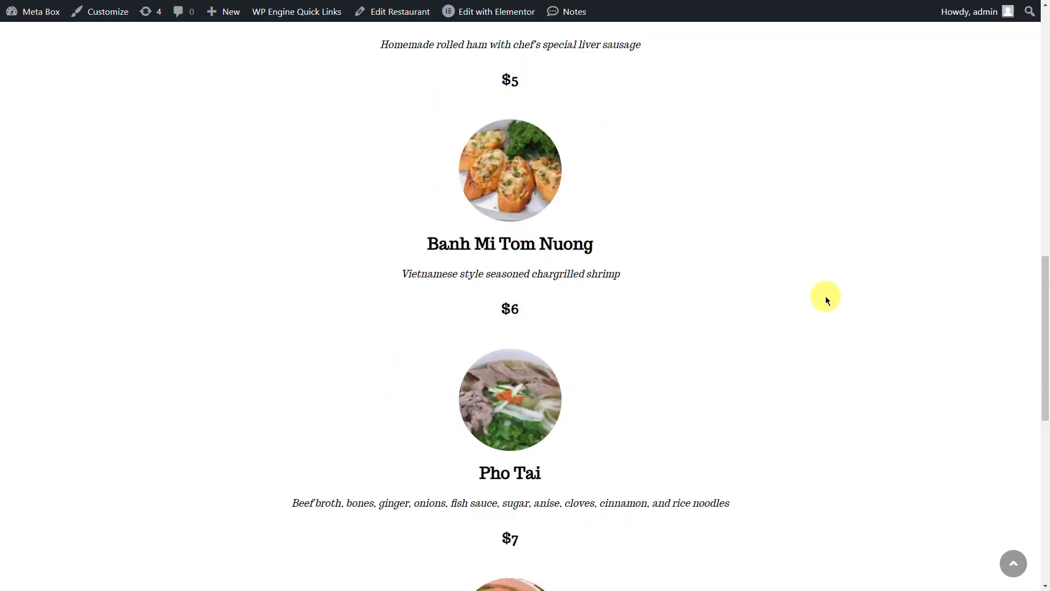